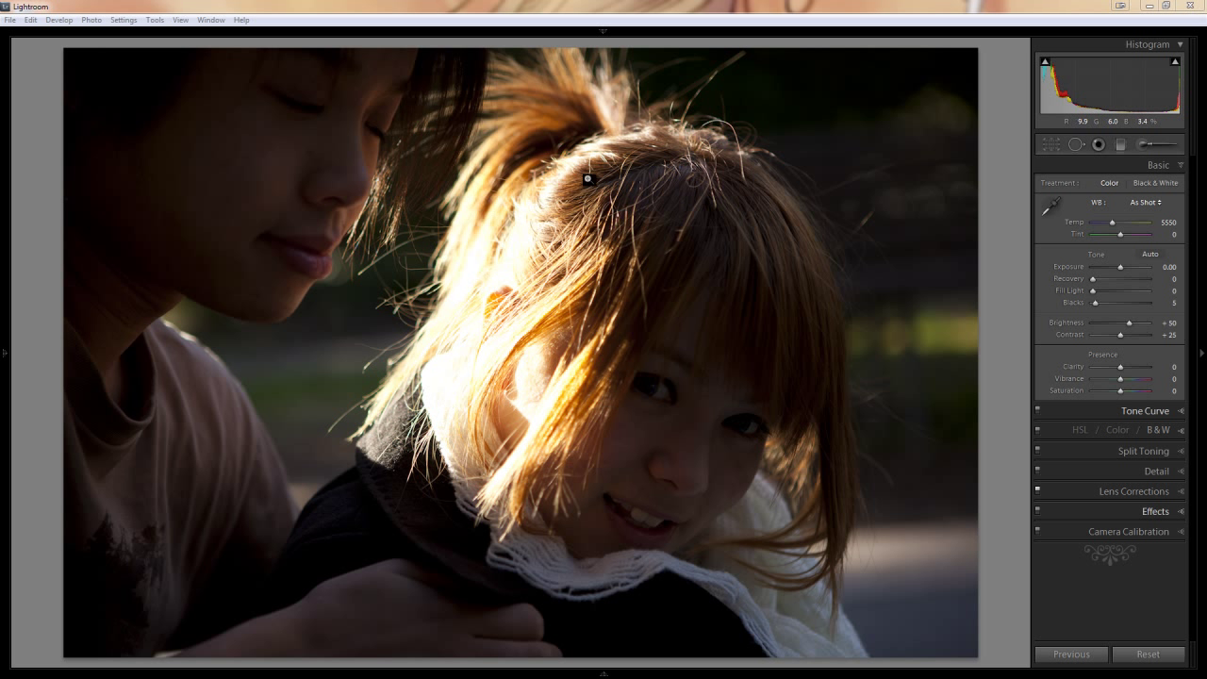
pyautogui.moveTo(698, 268)
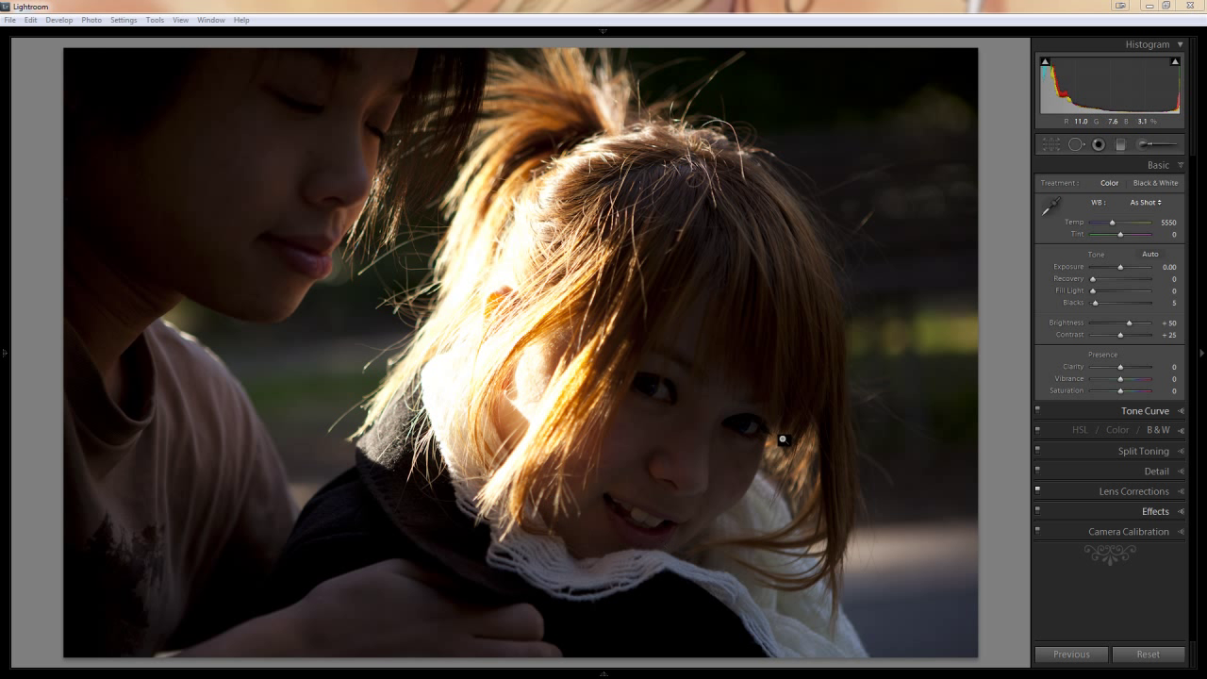
pyautogui.moveTo(779, 359)
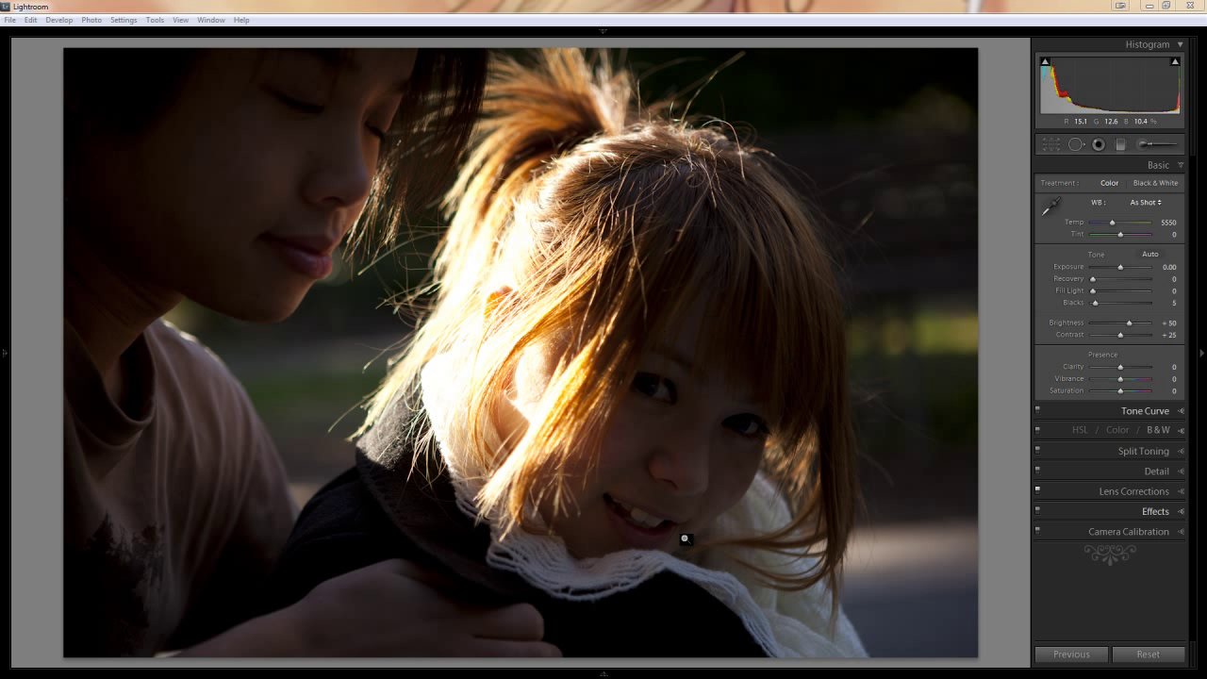
pyautogui.moveTo(545, 335)
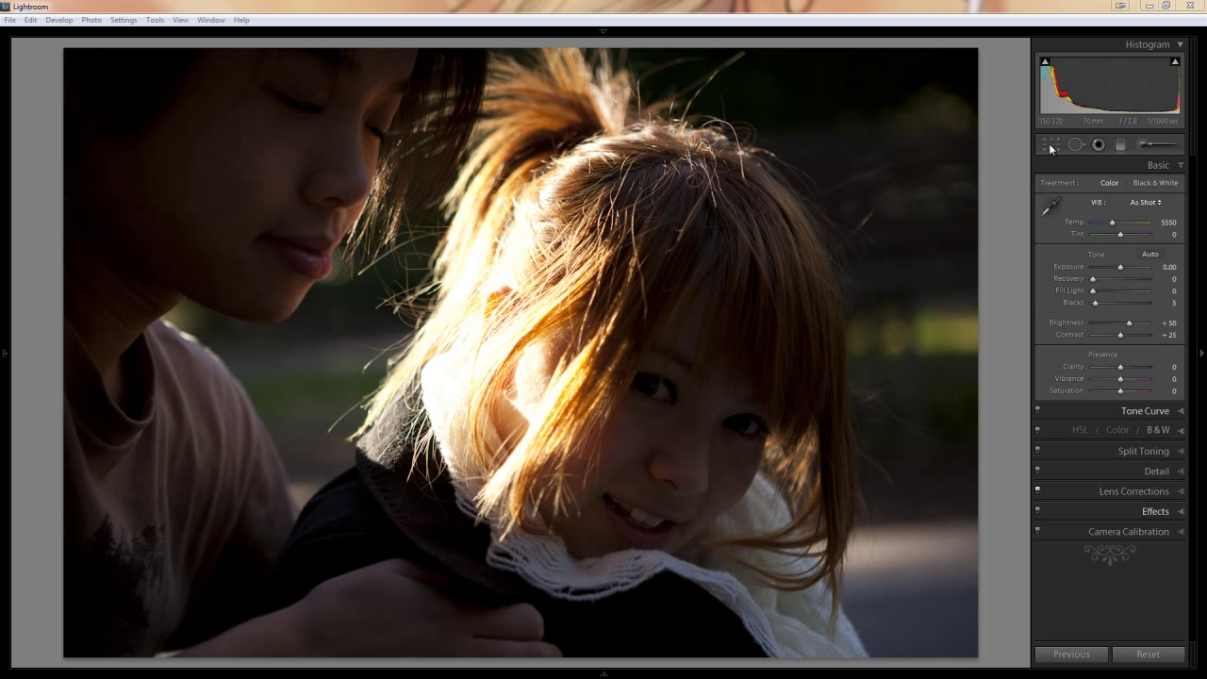
# - Crop to a vertical portrait of the face and turn on the clipping preview
pyautogui.click(1050, 144)
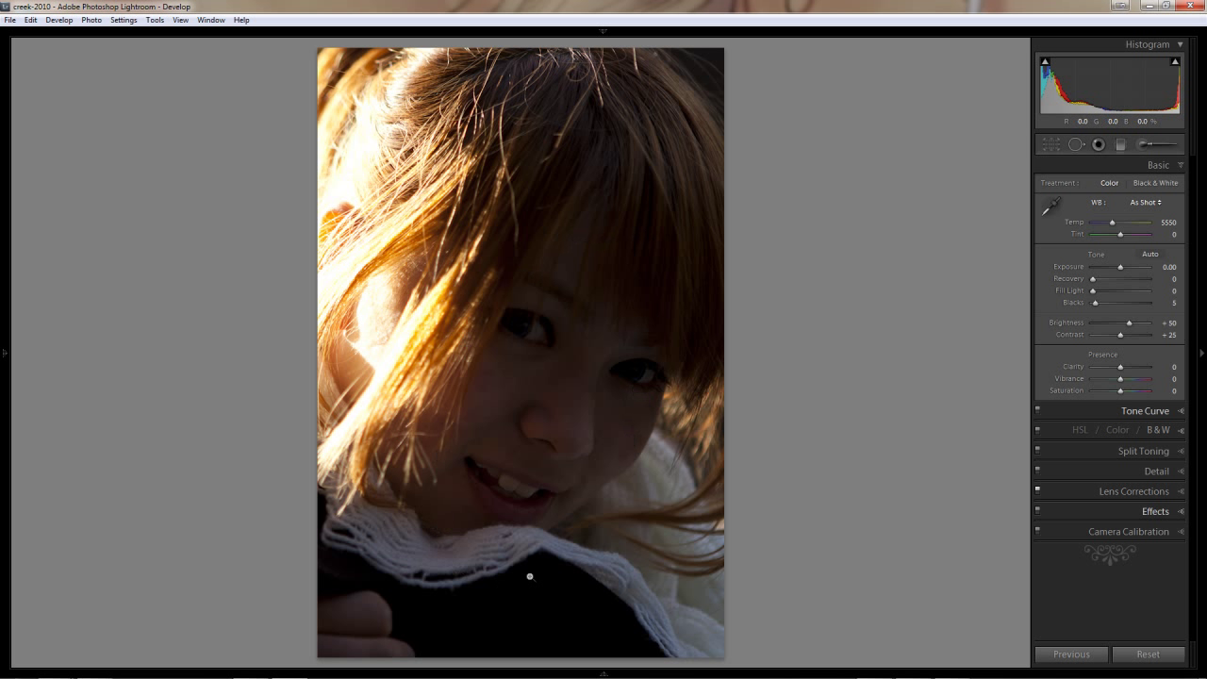
pyautogui.moveTo(635, 99)
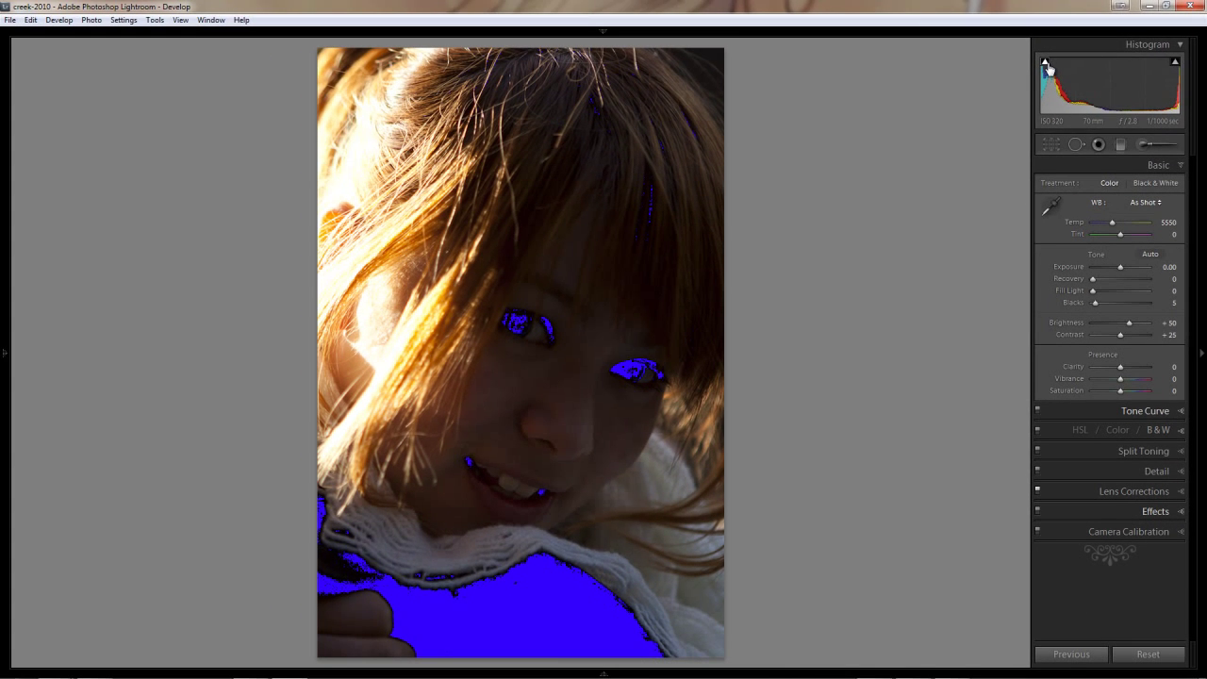
pyautogui.click(1045, 62)
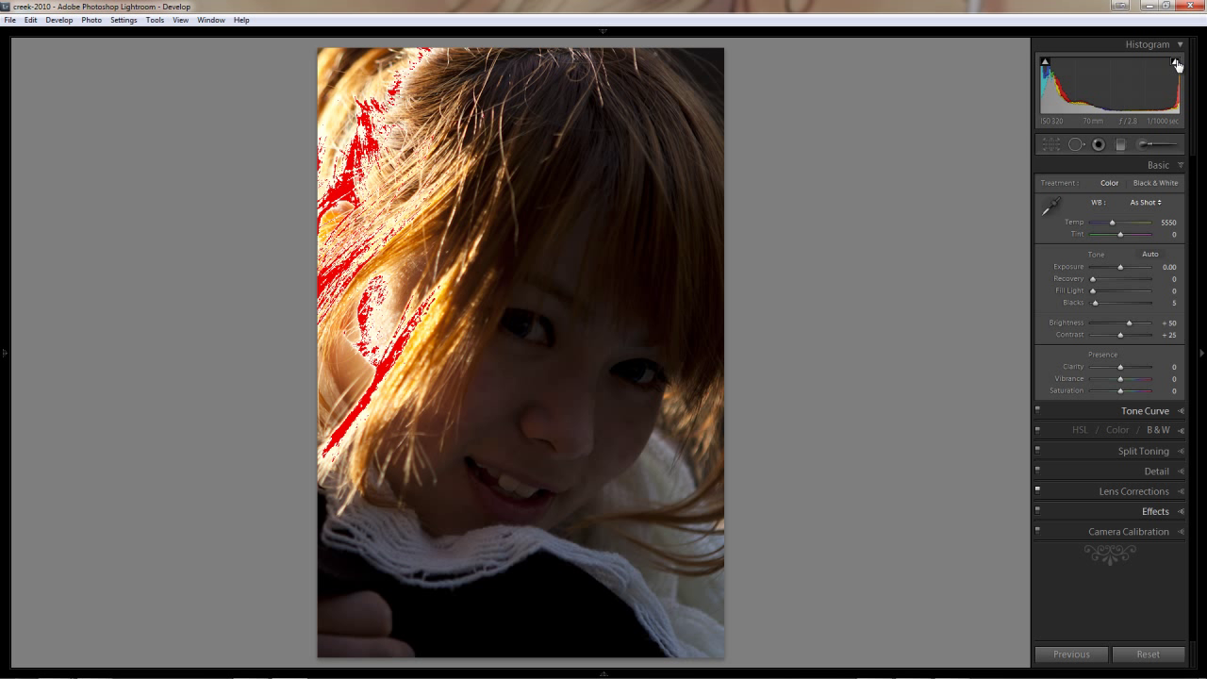
pyautogui.moveTo(1174, 69)
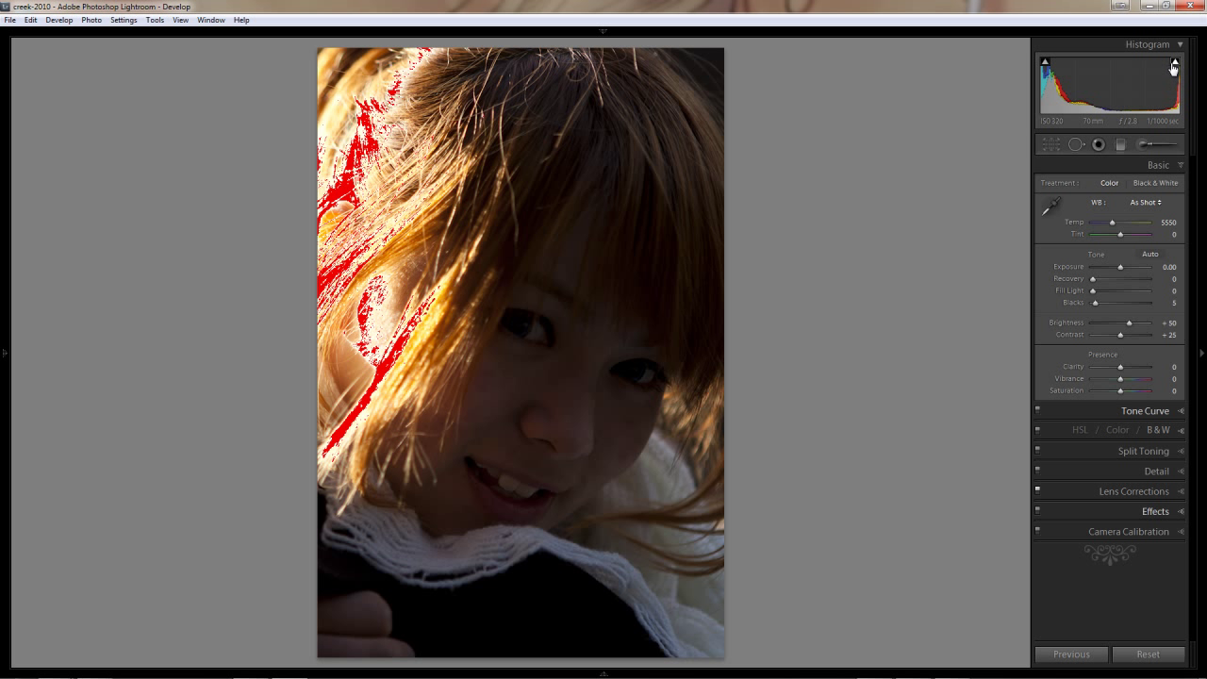
pyautogui.moveTo(1175, 71)
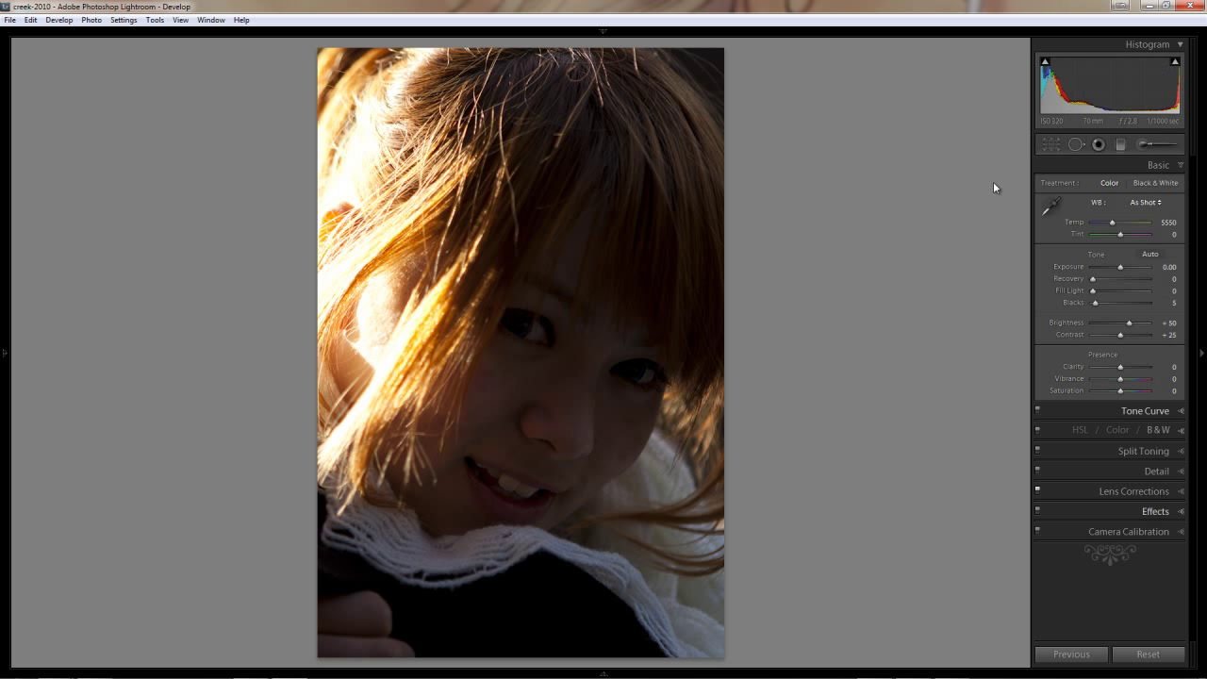
pyautogui.moveTo(858, 238)
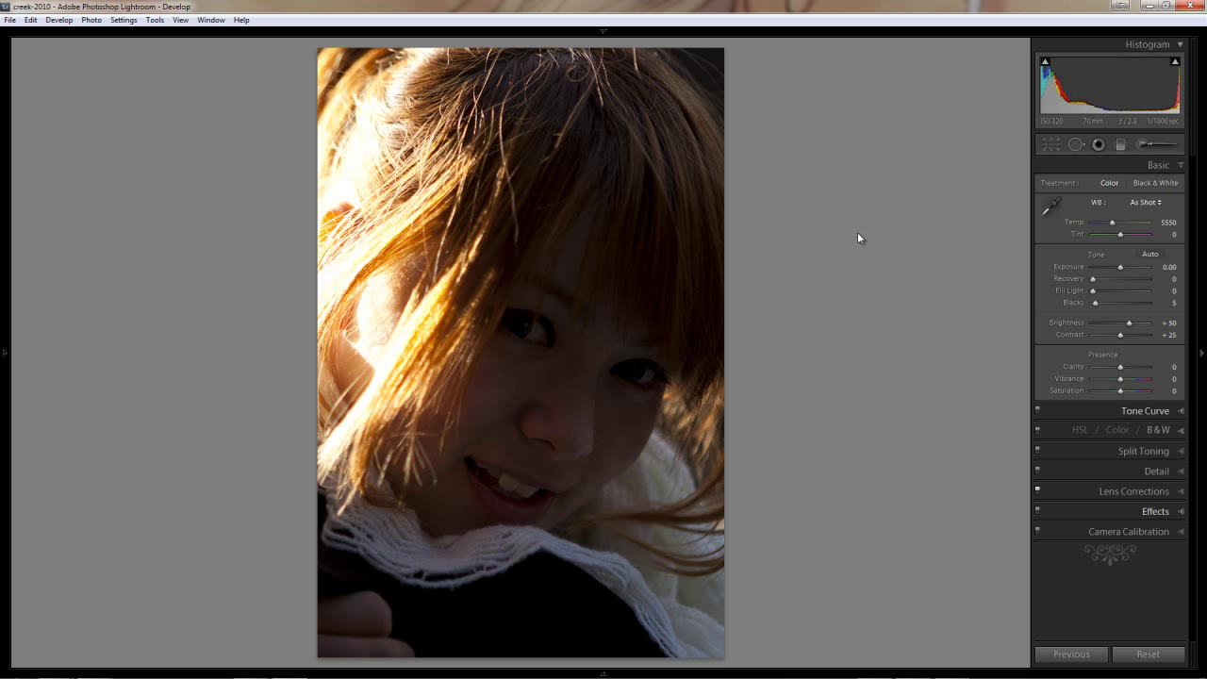
pyautogui.moveTo(853, 241)
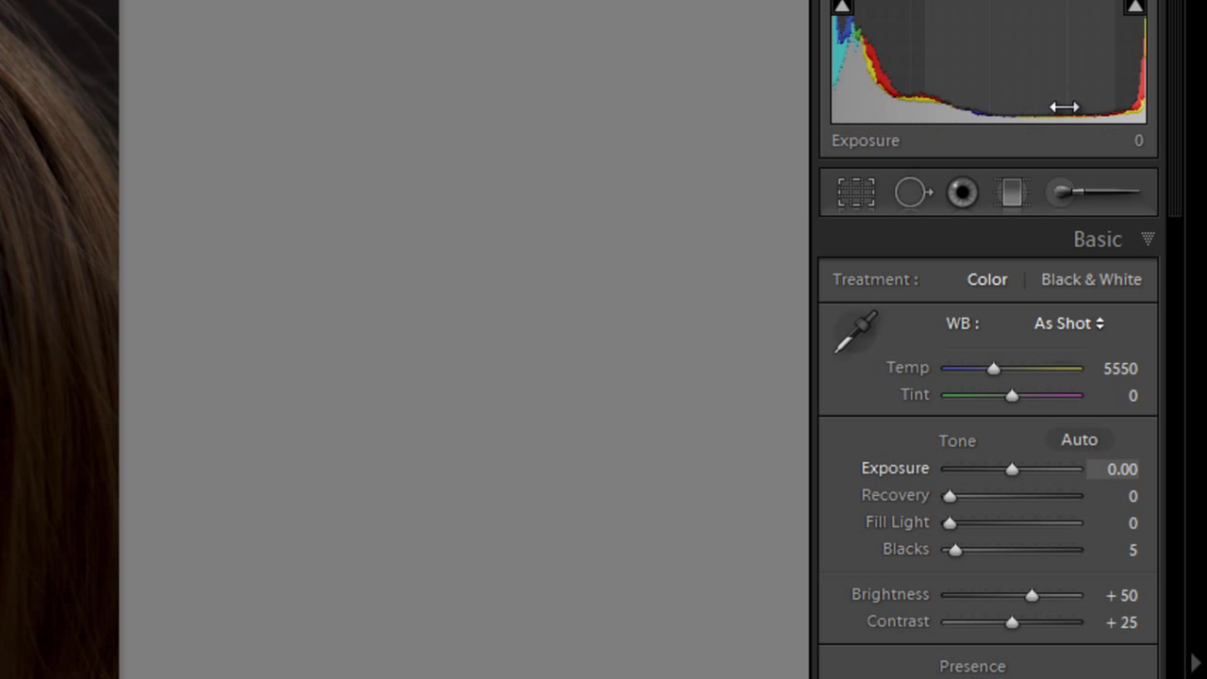
# - Raise Brightness to +116 and Fill Light to 26 in the Basic panel
pyautogui.moveTo(1032, 594); pyautogui.dragTo(1035, 592)
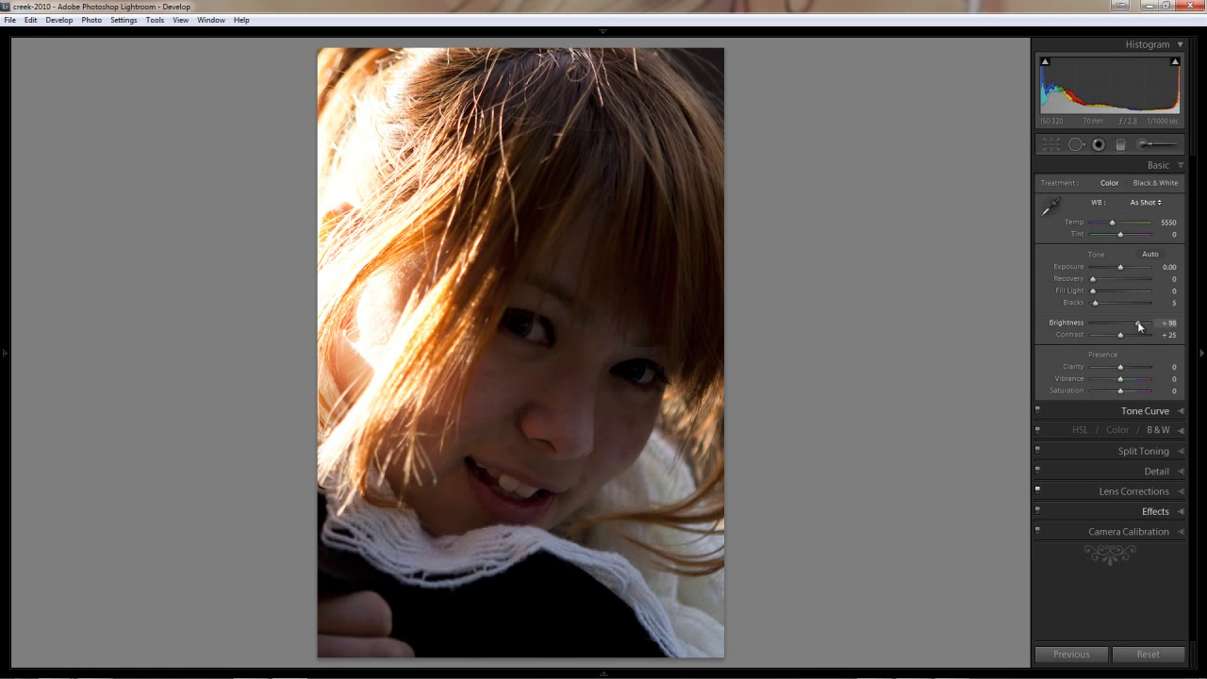
pyautogui.moveTo(1136, 328); pyautogui.dragTo(1144, 328)
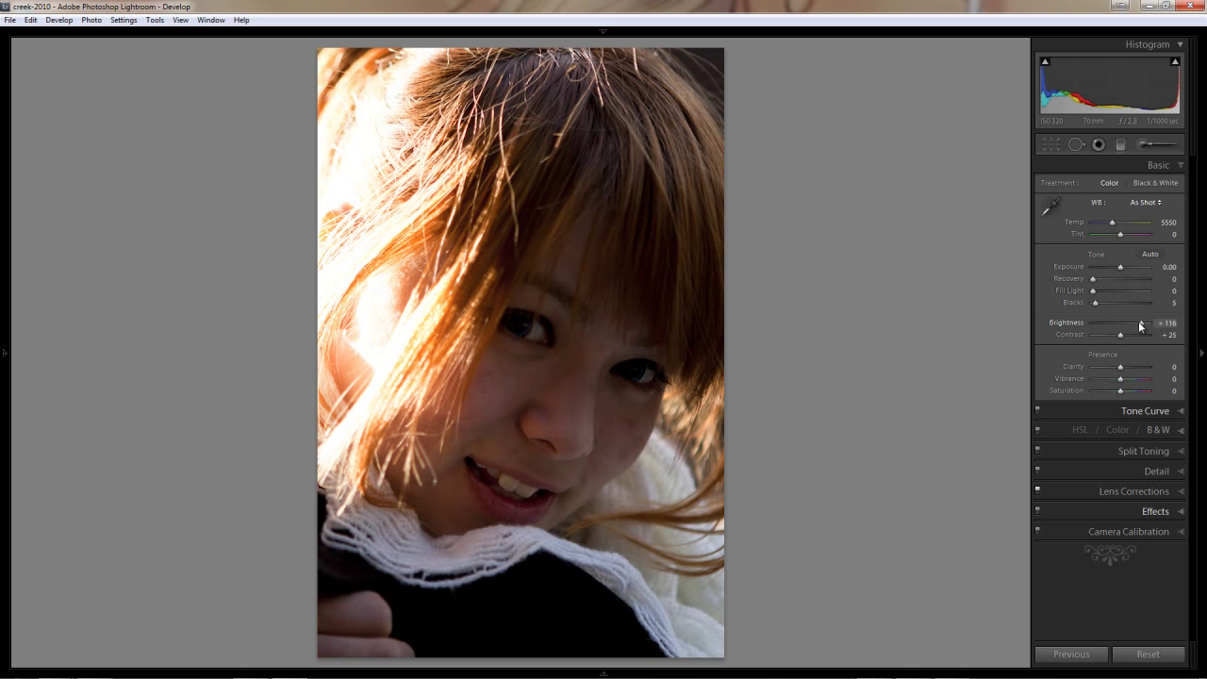
pyautogui.moveTo(545, 139)
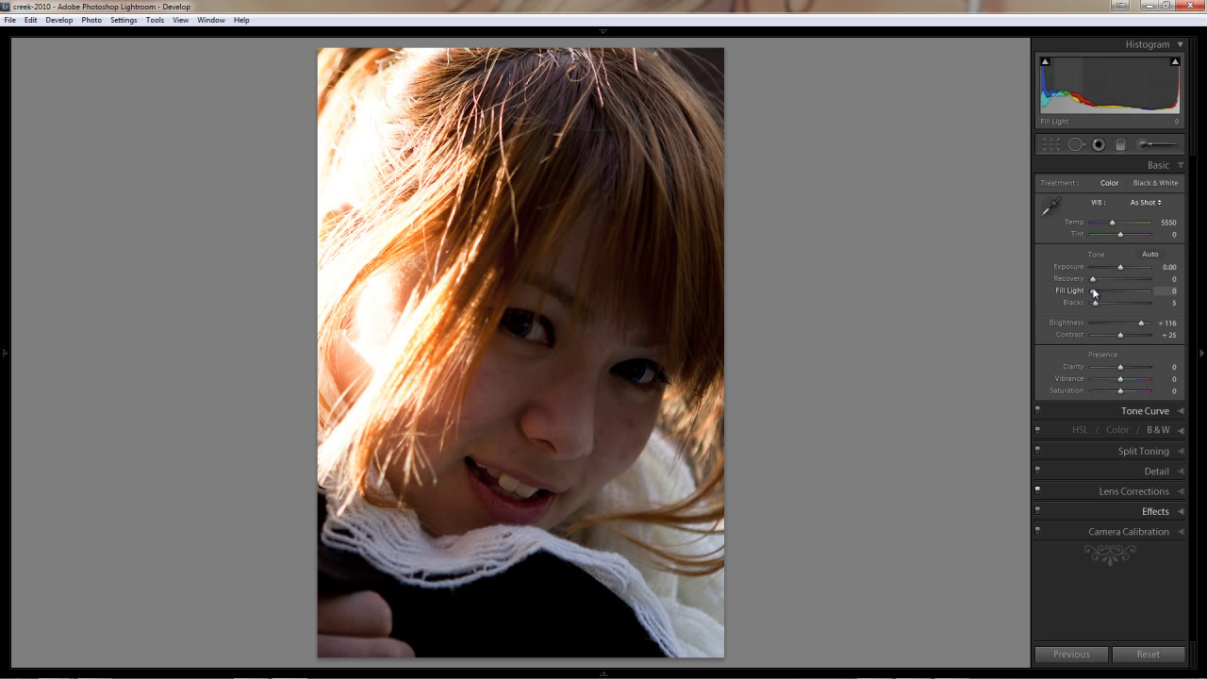
pyautogui.moveTo(1117, 301); pyautogui.dragTo(1135, 301)
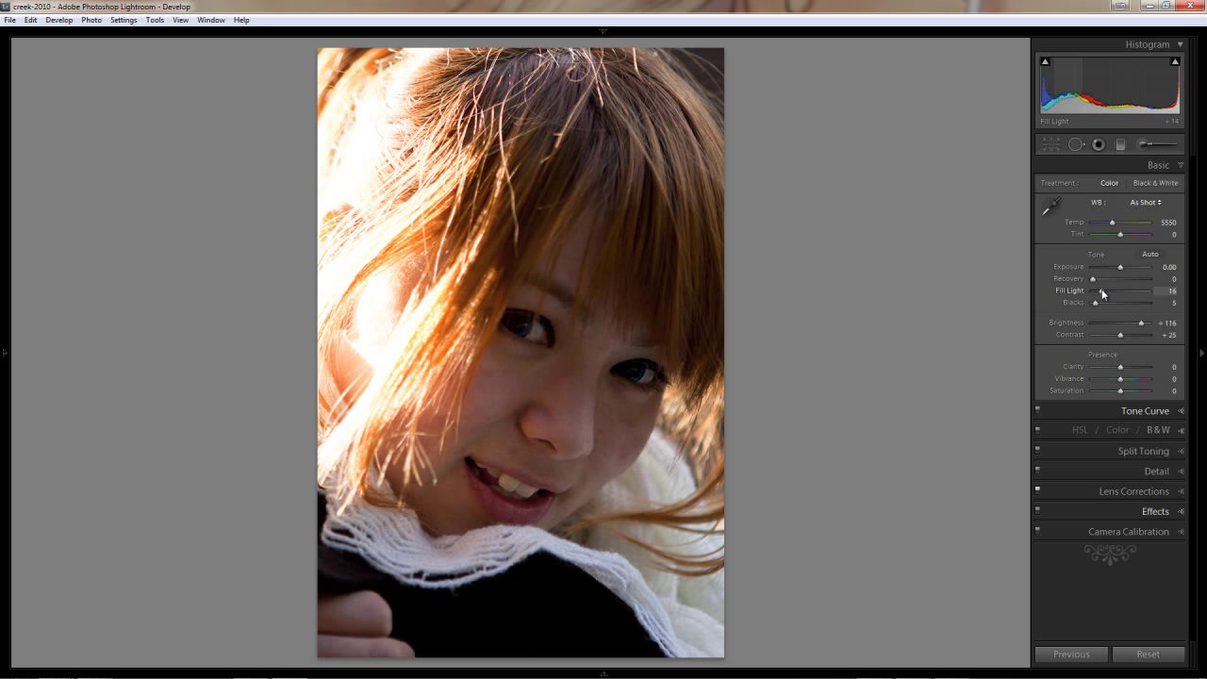
pyautogui.moveTo(1096, 296); pyautogui.dragTo(1108, 297)
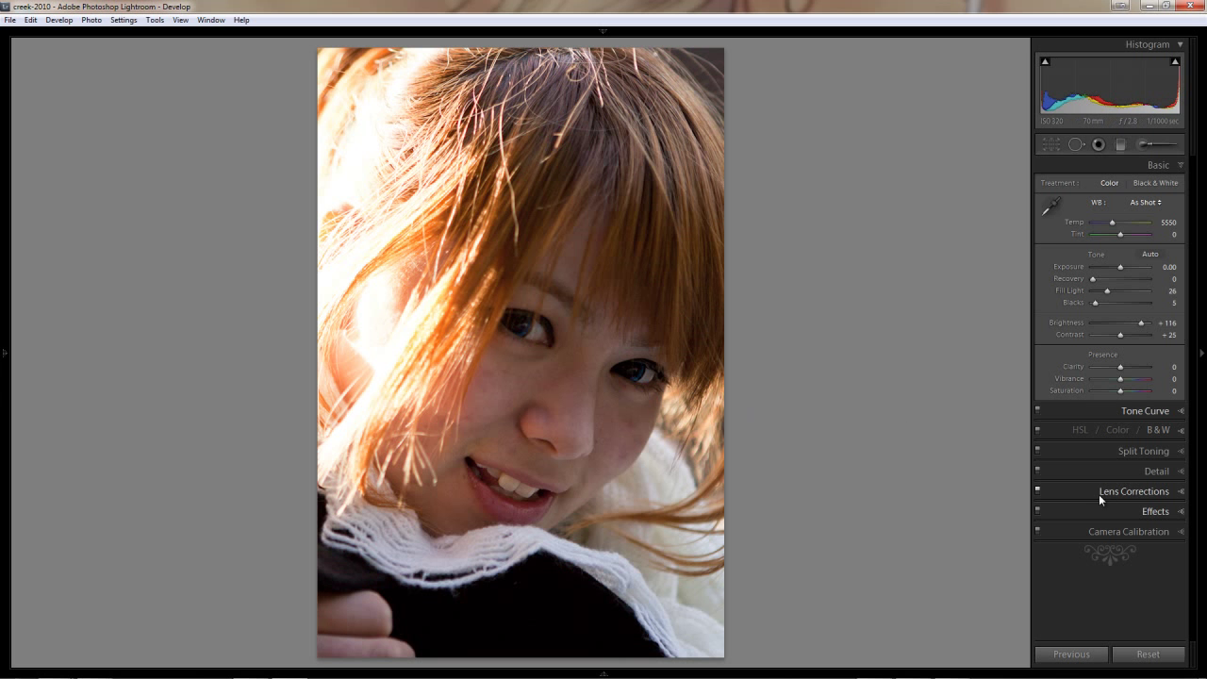
# - Set luminance noise reduction to 48 with contrast 52, then inspect the eye up close
pyautogui.click(1134, 490)
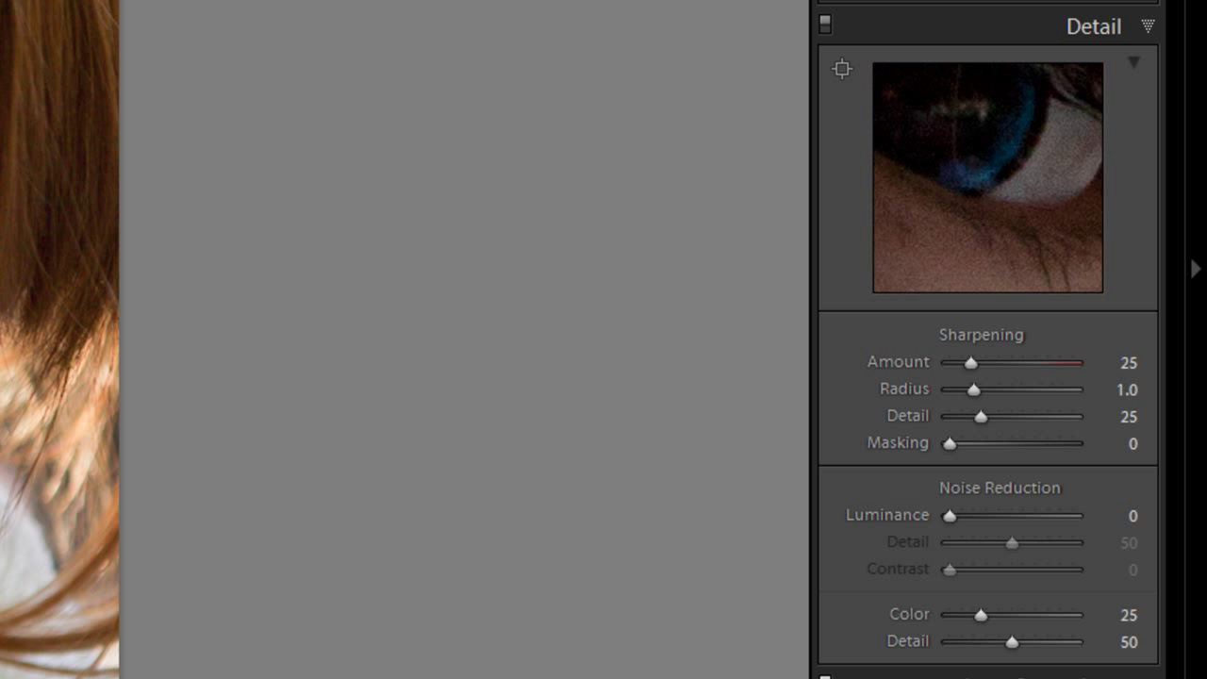
pyautogui.moveTo(950, 515); pyautogui.dragTo(954, 515)
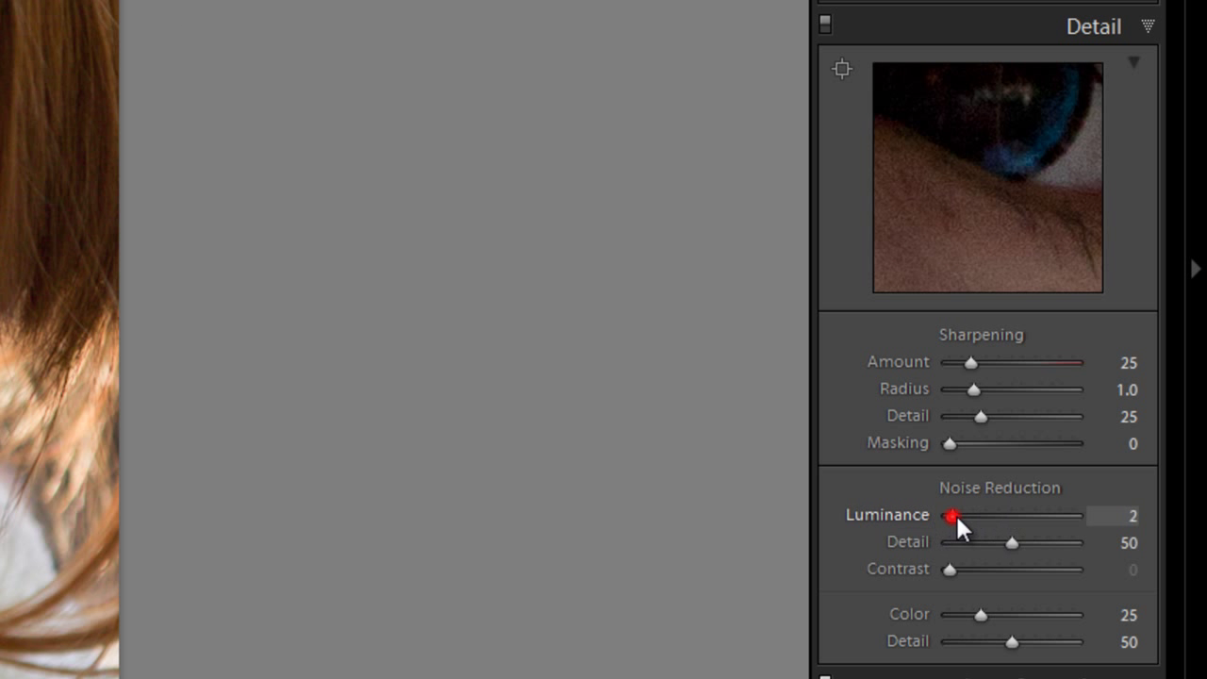
pyautogui.moveTo(954, 515); pyautogui.dragTo(997, 516)
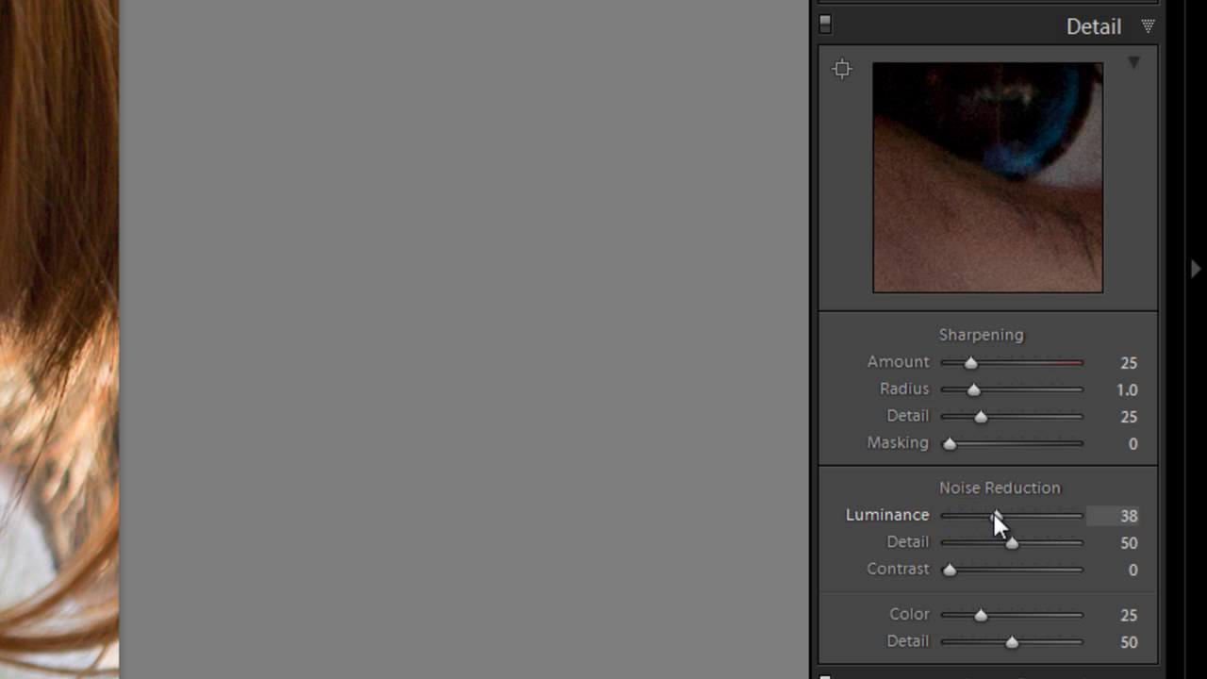
pyautogui.moveTo(995, 516); pyautogui.dragTo(1009, 516)
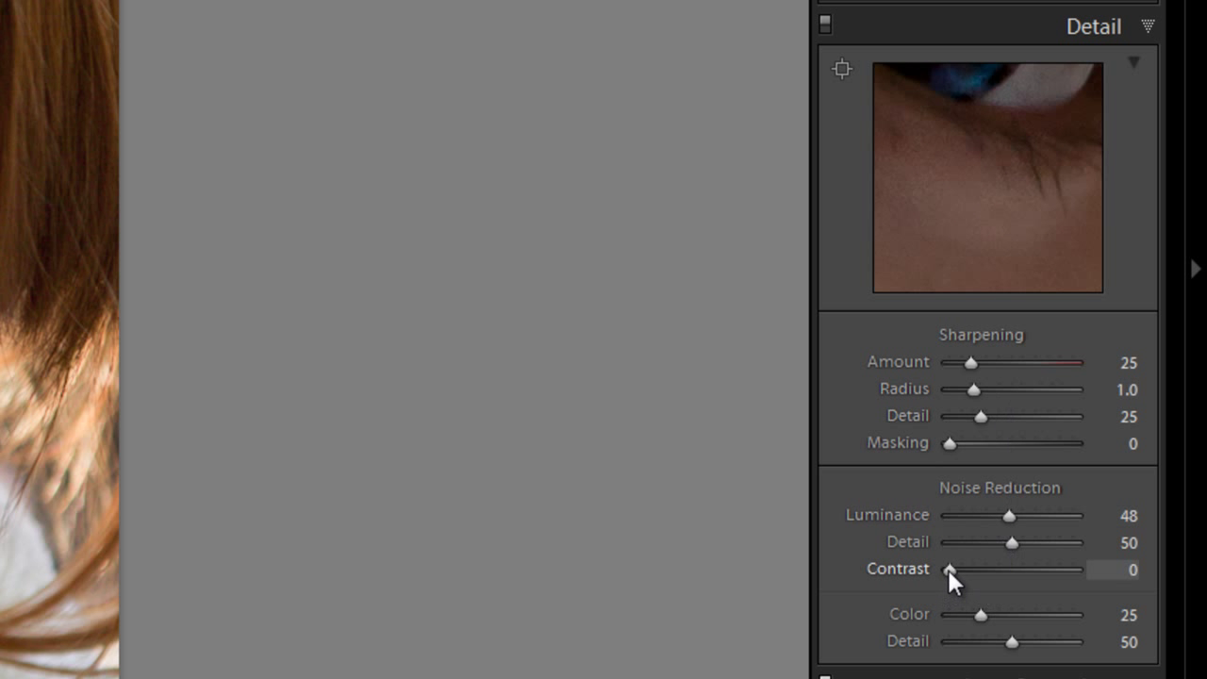
pyautogui.moveTo(949, 570); pyautogui.dragTo(1011, 569)
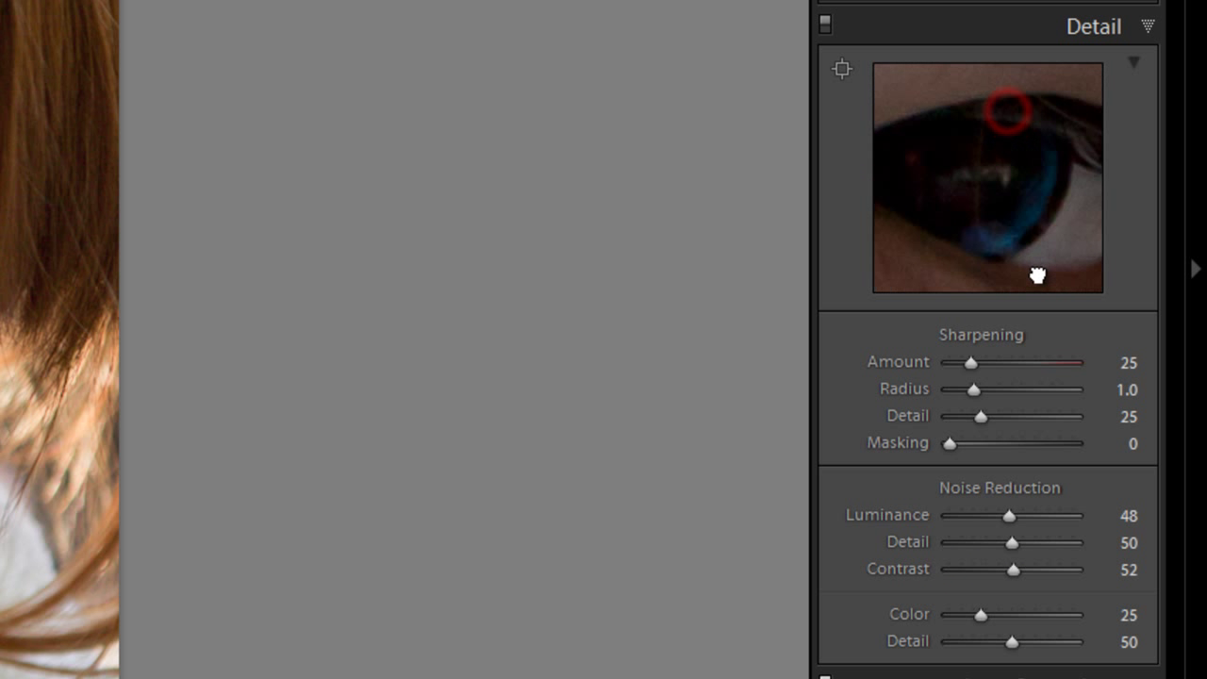
pyautogui.moveTo(1037, 275); pyautogui.dragTo(997, 129)
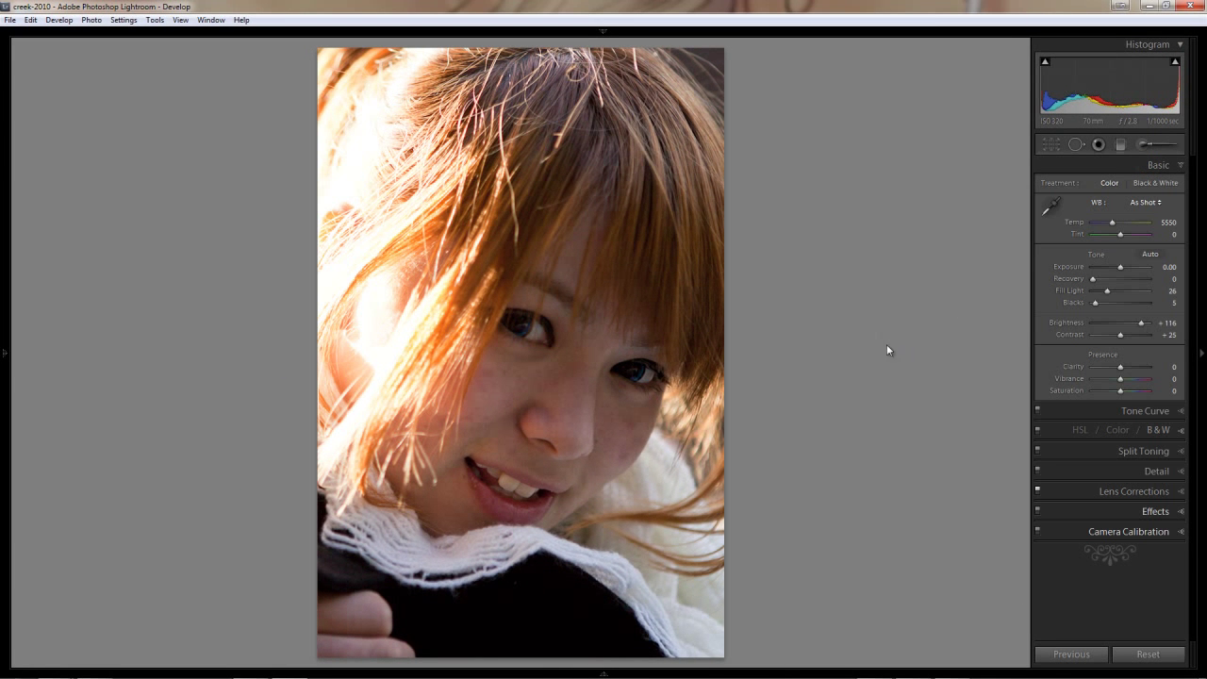
pyautogui.moveTo(827, 357)
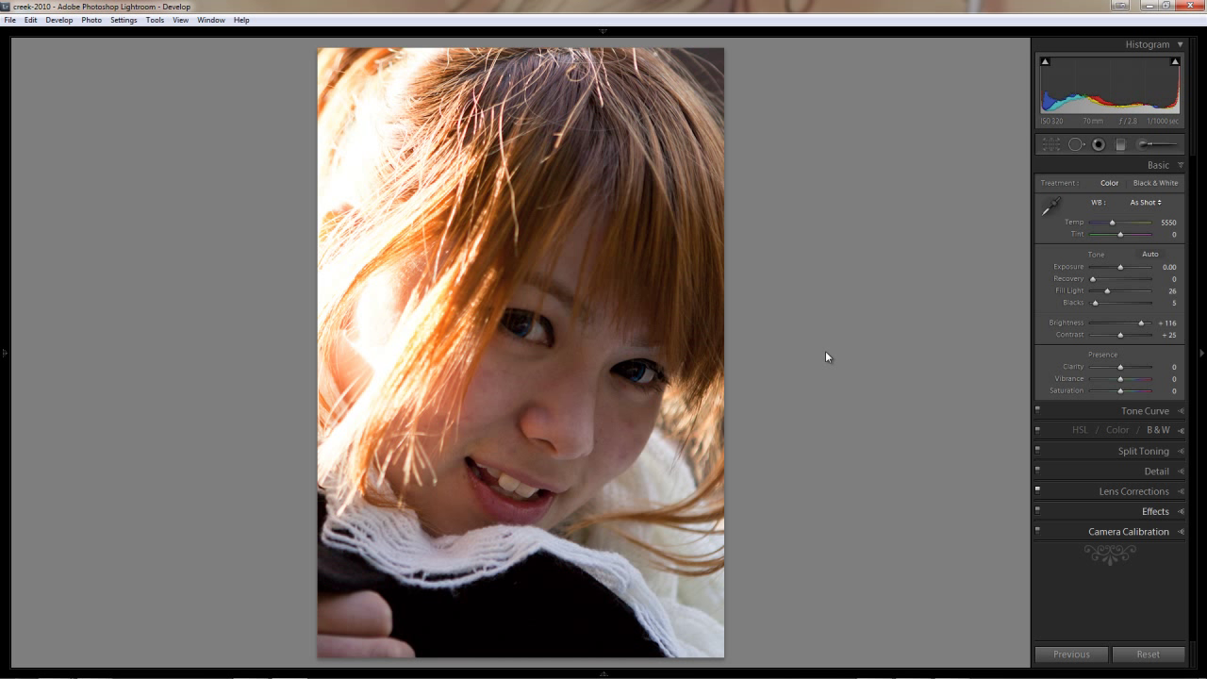
pyautogui.moveTo(866, 290)
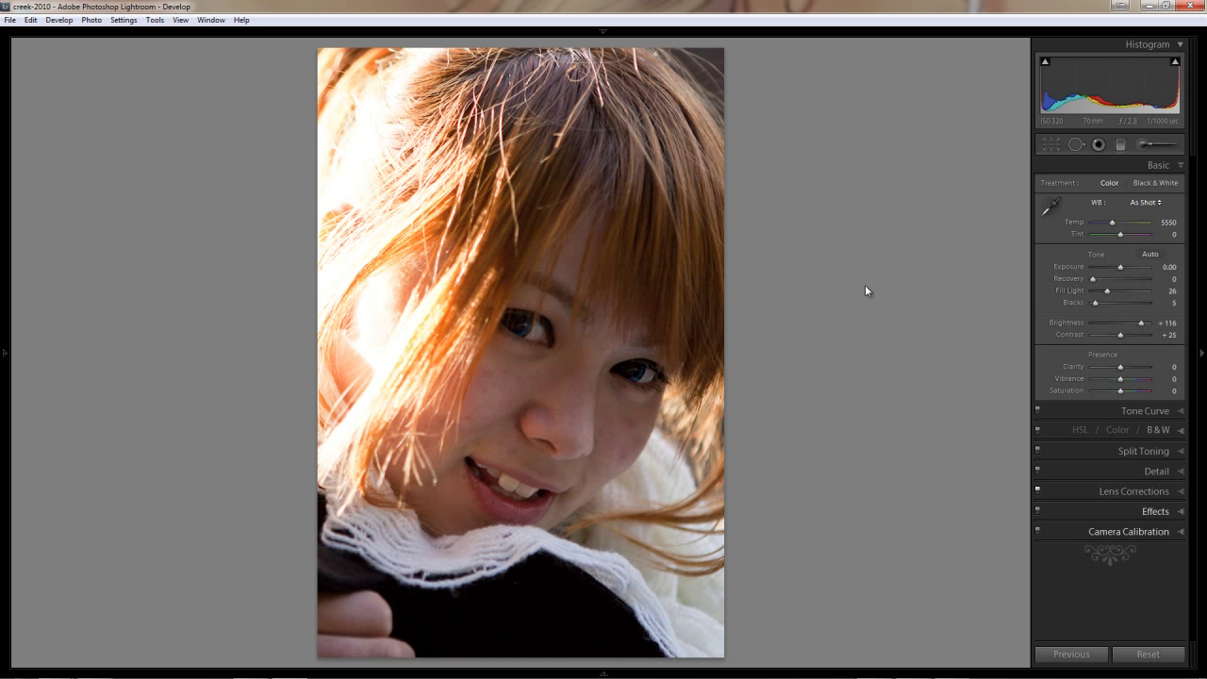
pyautogui.moveTo(290, 351)
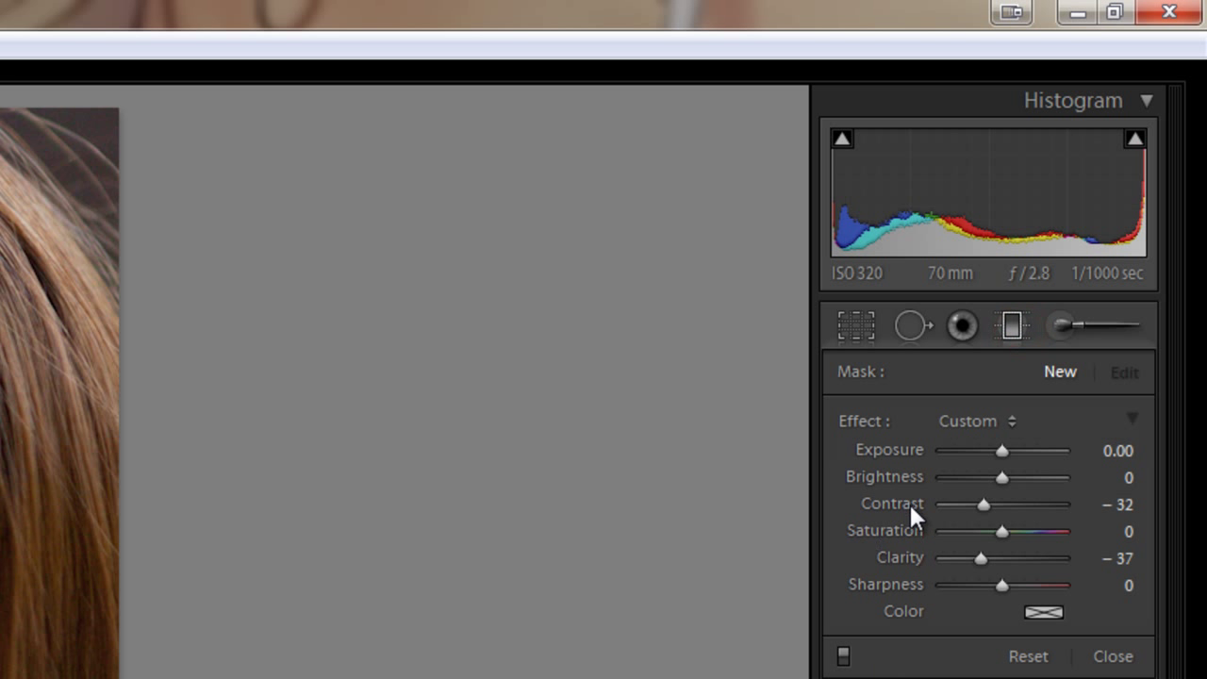
# - Apply the Brightness effect preset to the hair's graduated filter, at brightness −98
pyautogui.click(976, 420)
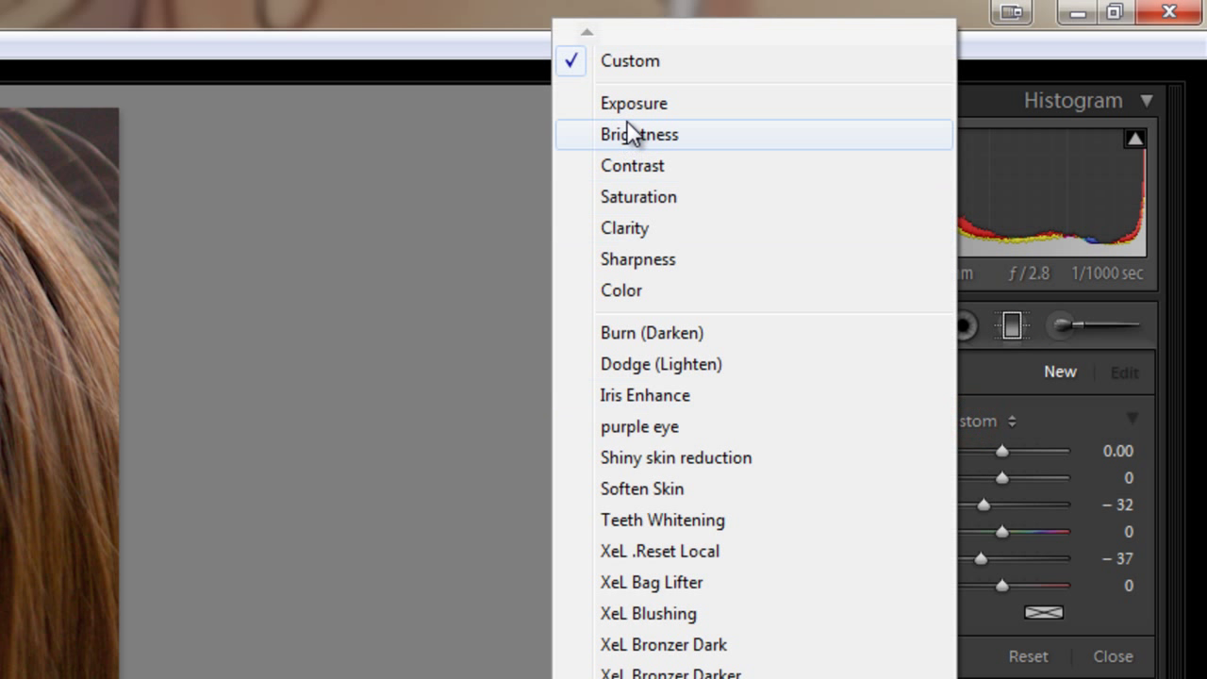
pyautogui.click(638, 134)
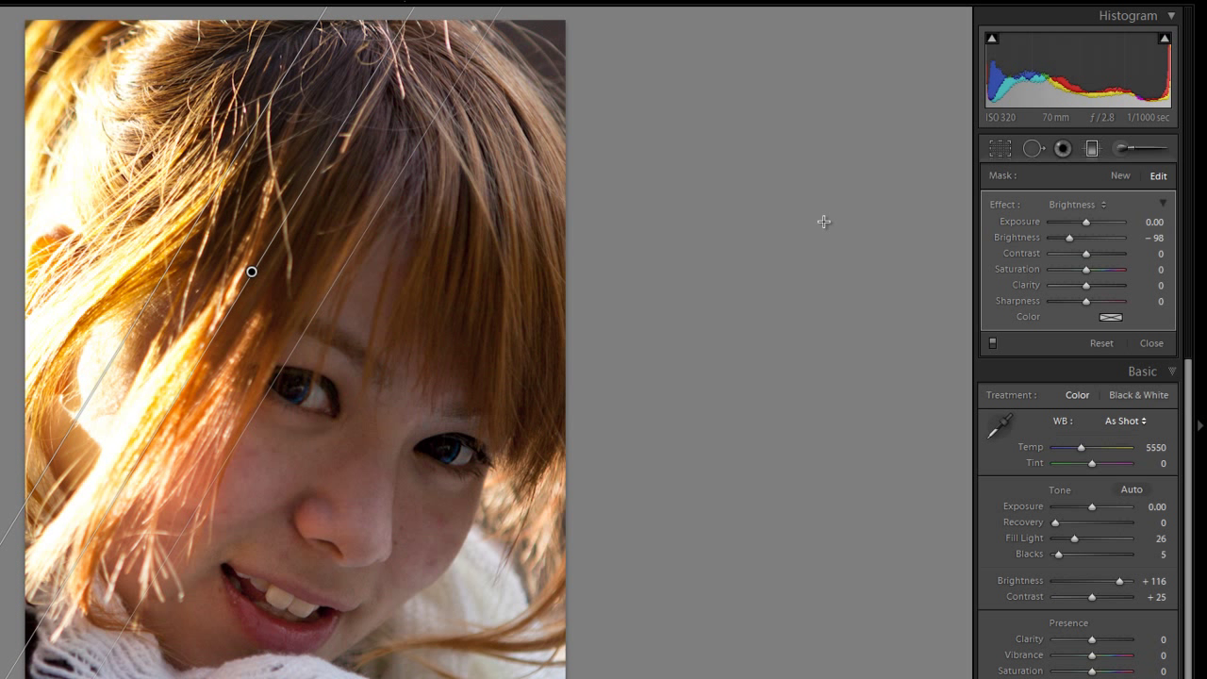
pyautogui.moveTo(805, 233)
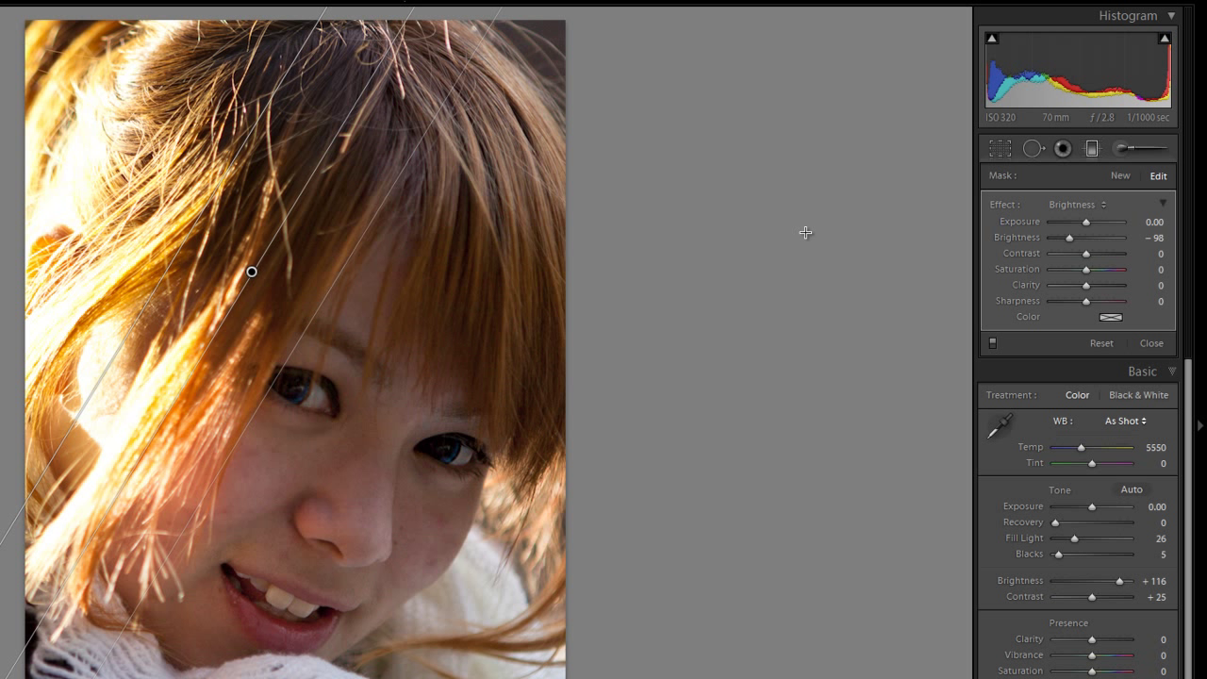
pyautogui.moveTo(91, 140)
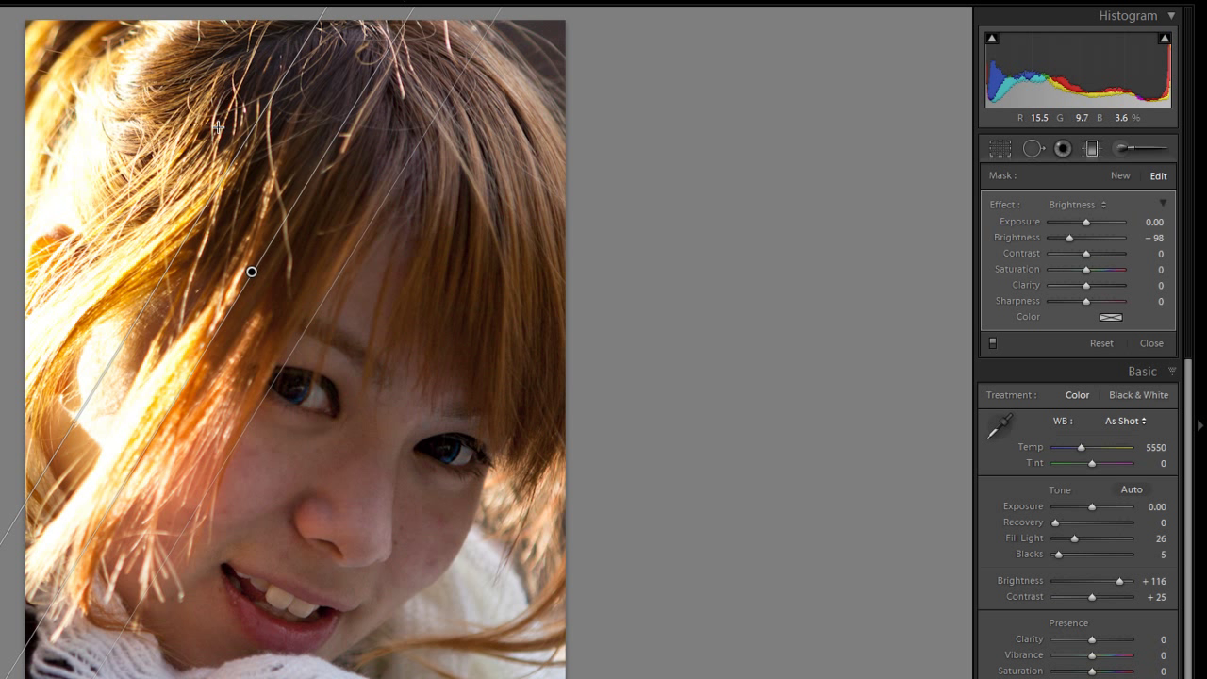
pyautogui.moveTo(899, 405)
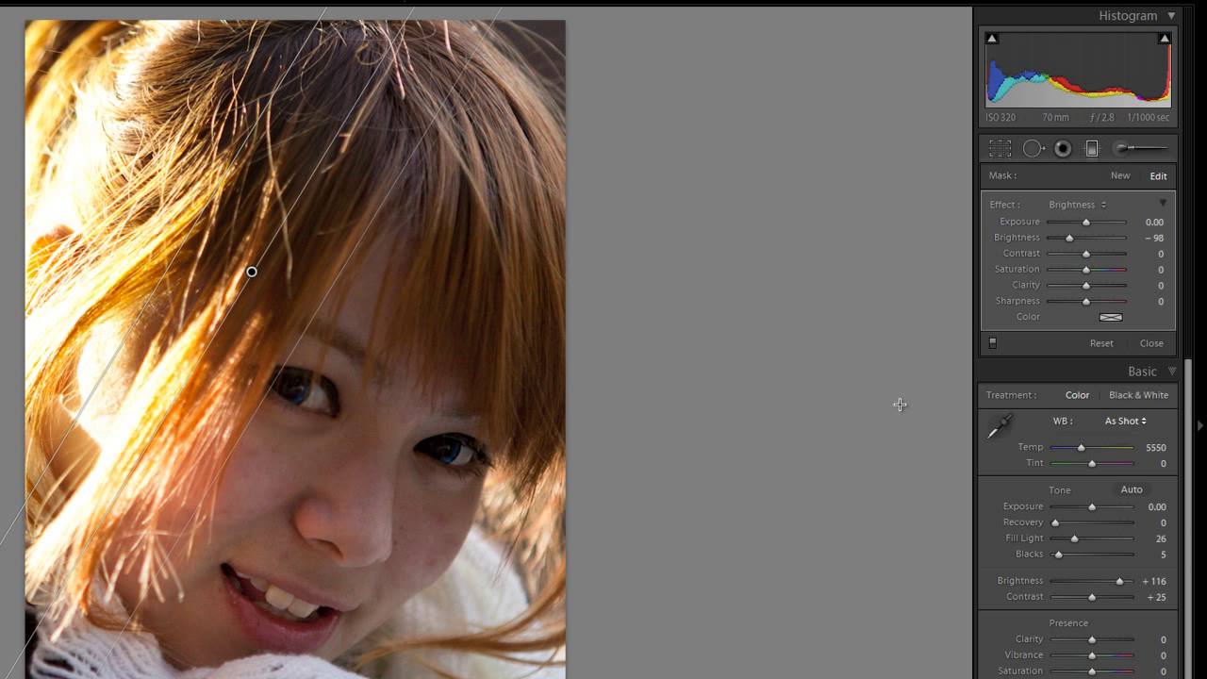
# - Set the hair filter's Contrast to −100 and Saturation to −15
pyautogui.moveTo(1094, 254); pyautogui.dragTo(1081, 254)
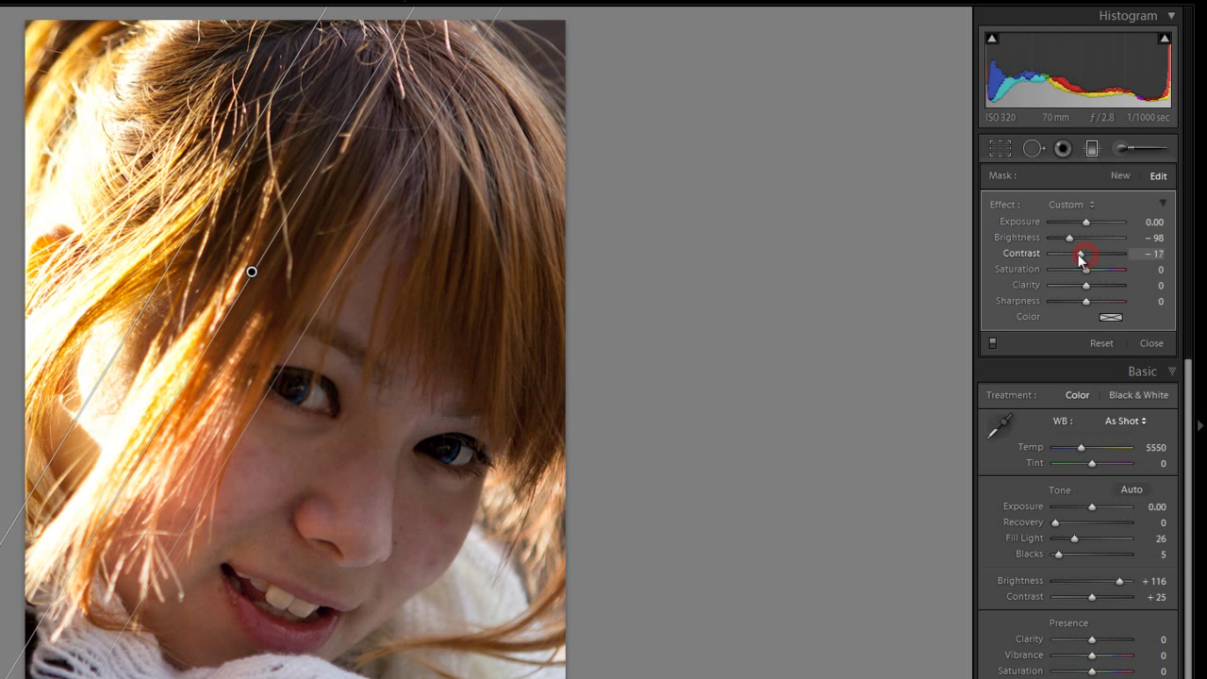
pyautogui.moveTo(1082, 253); pyautogui.dragTo(1063, 253)
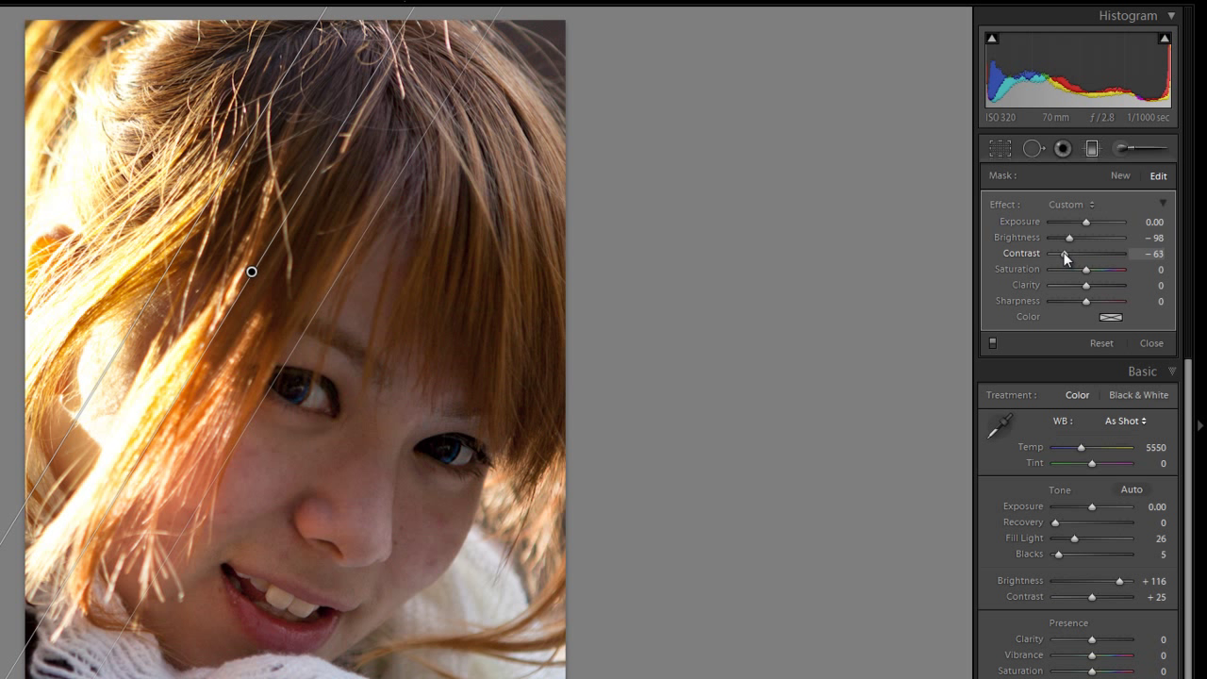
pyautogui.moveTo(1079, 254); pyautogui.dragTo(1041, 254)
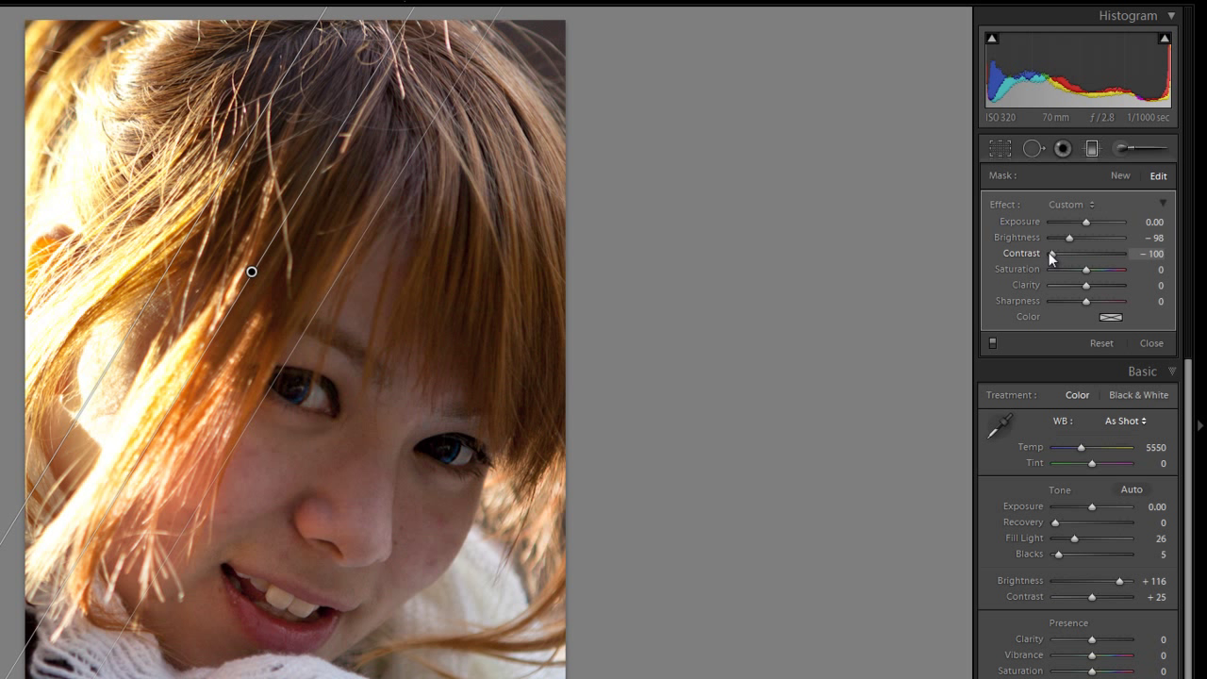
pyautogui.moveTo(683, 457)
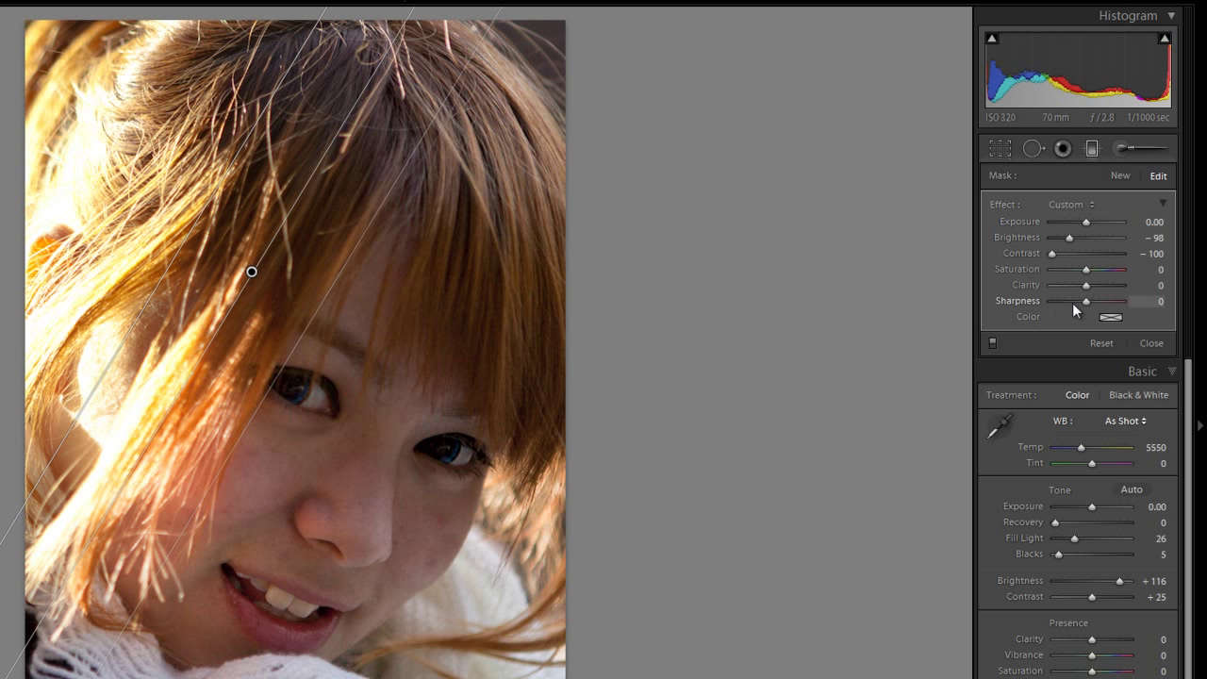
pyautogui.moveTo(1115, 284); pyautogui.dragTo(1065, 271)
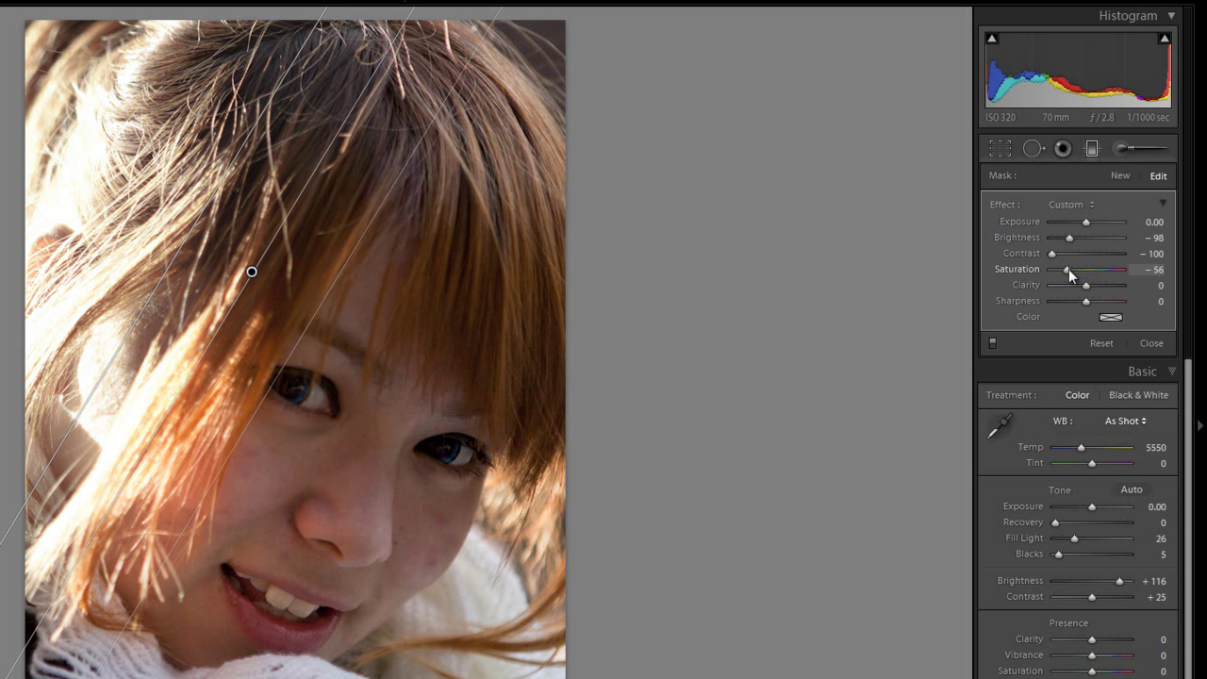
pyautogui.moveTo(1065, 274); pyautogui.dragTo(1070, 273)
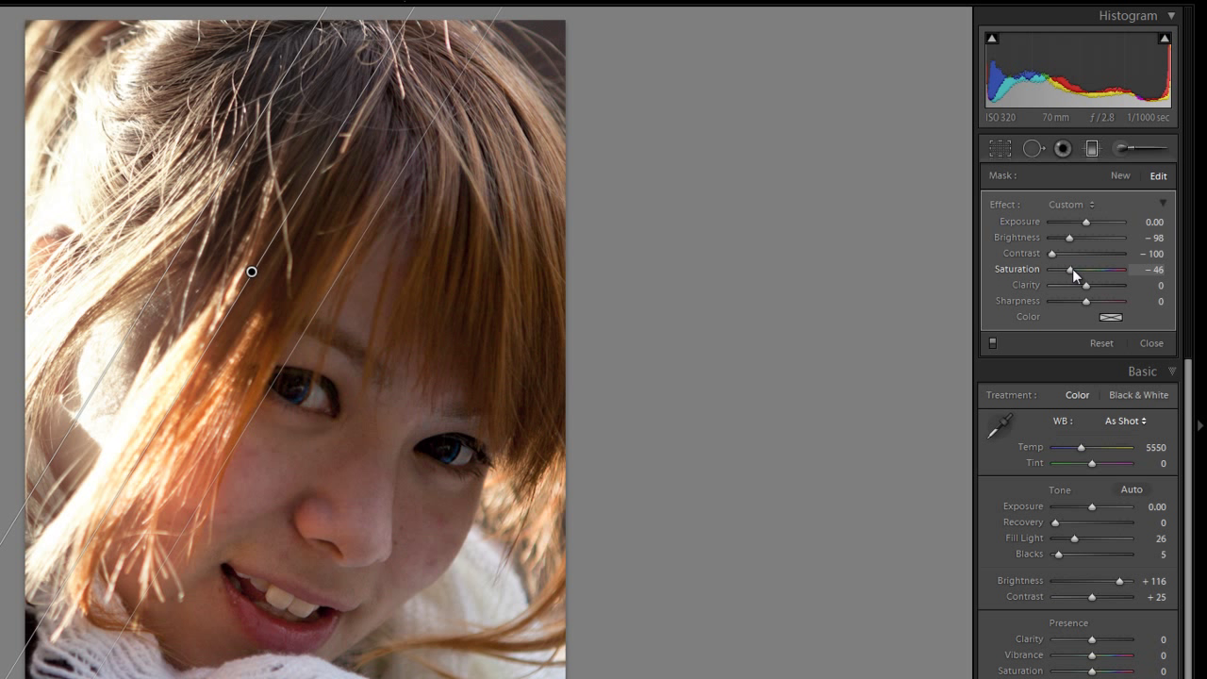
pyautogui.moveTo(1069, 271); pyautogui.dragTo(1082, 270)
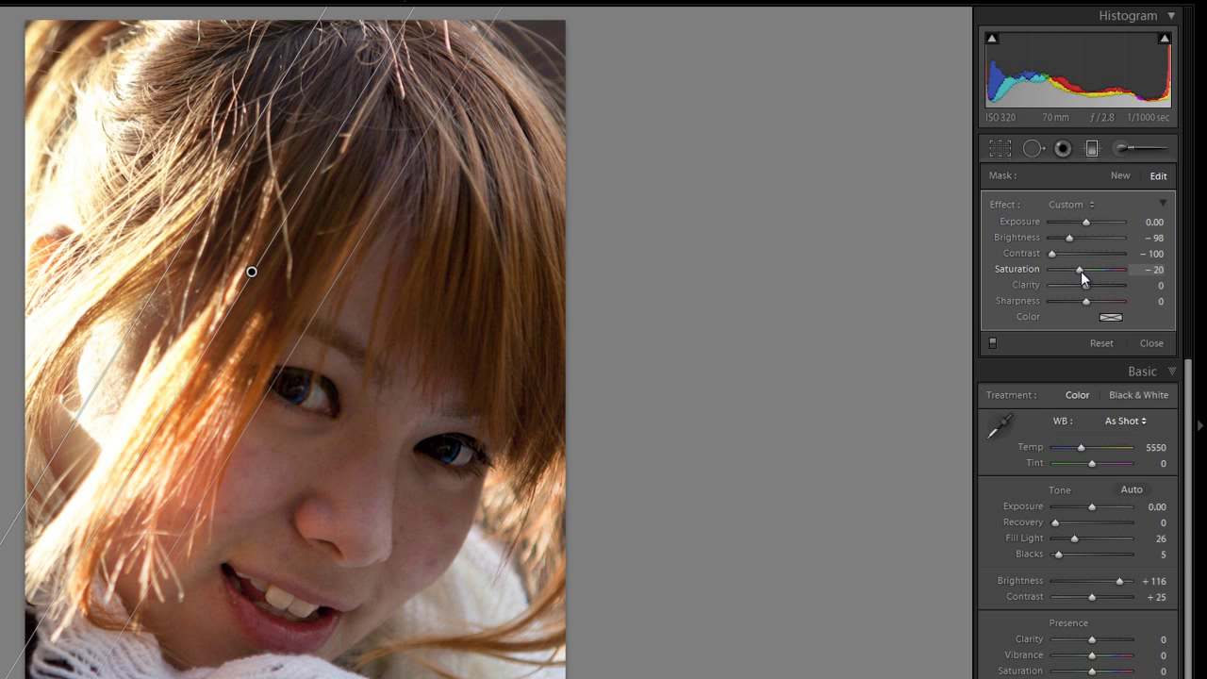
pyautogui.moveTo(1094, 269); pyautogui.dragTo(1103, 270)
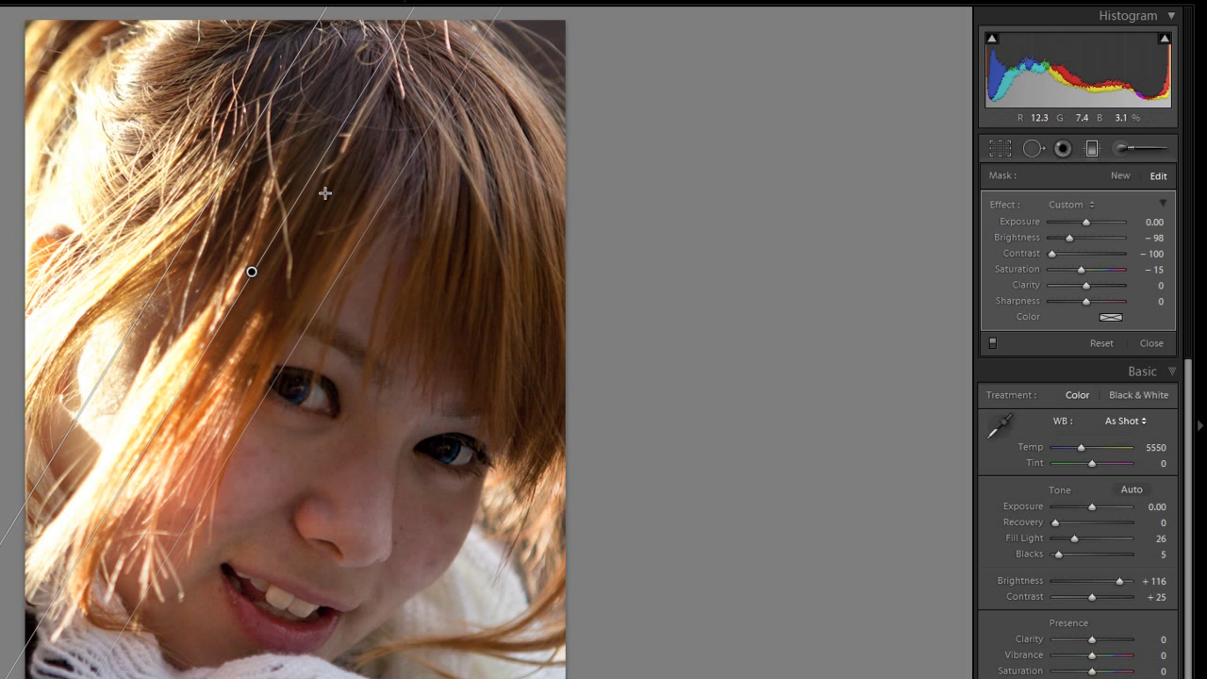
pyautogui.moveTo(86, 341)
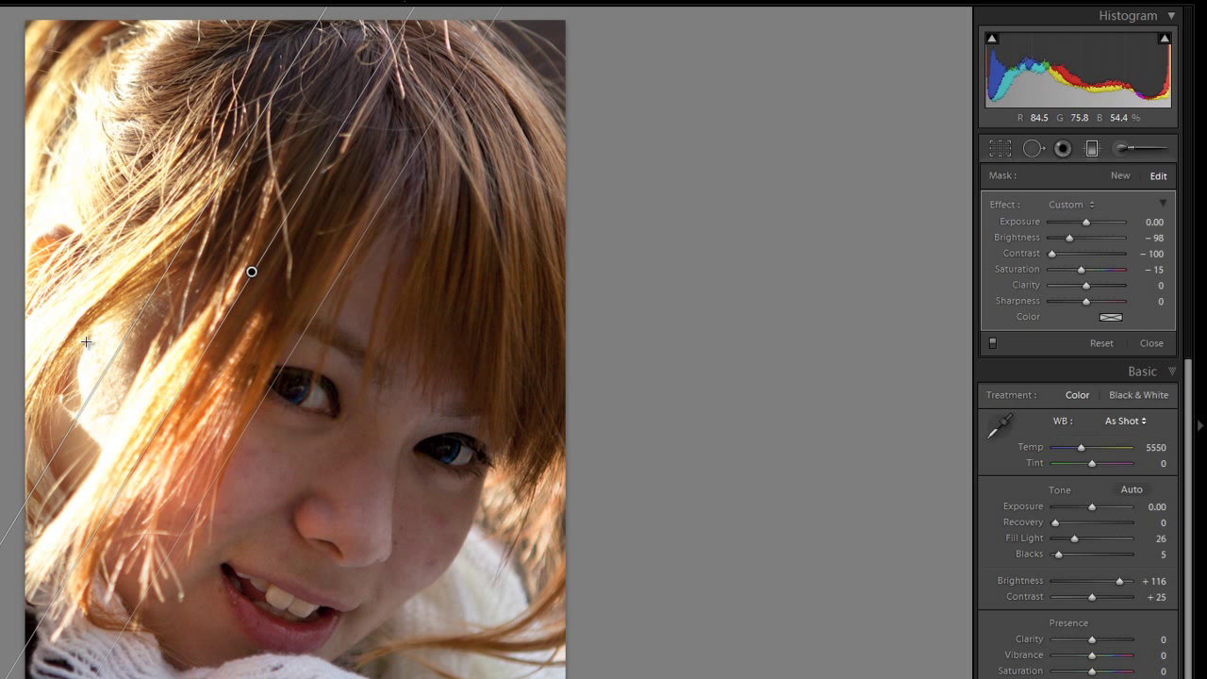
pyautogui.moveTo(551, 345)
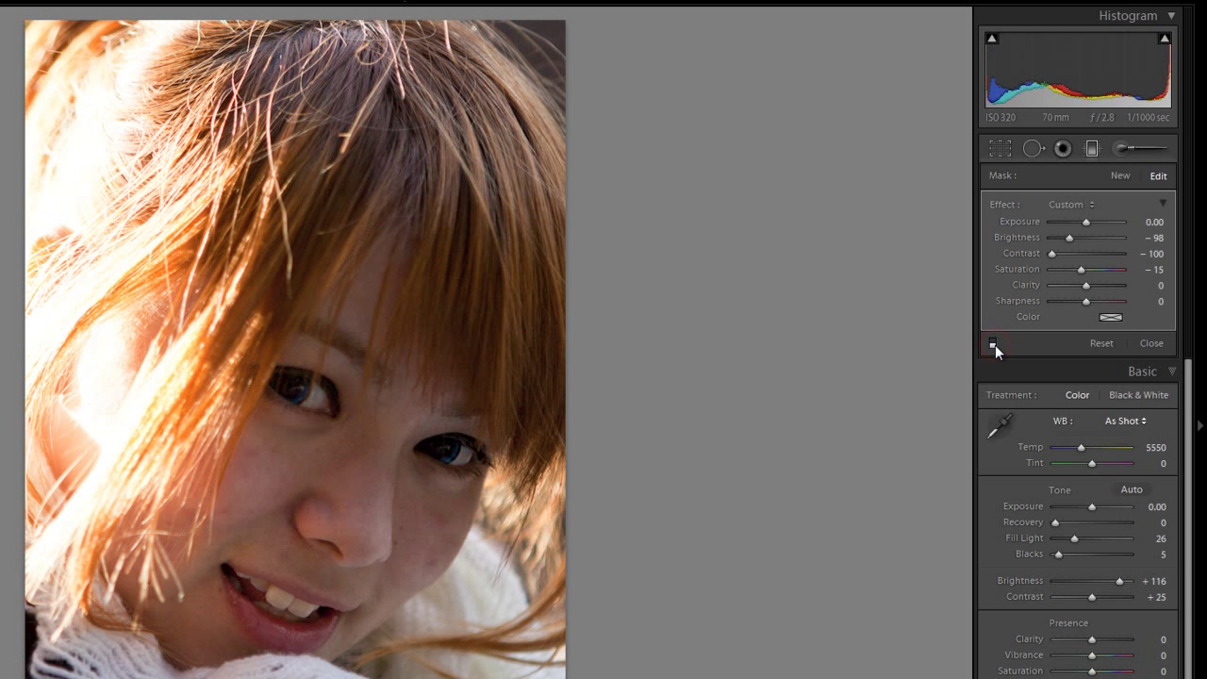
# - Toggle the graduated filter off and on to compare, then close the tool
pyautogui.click(995, 342)
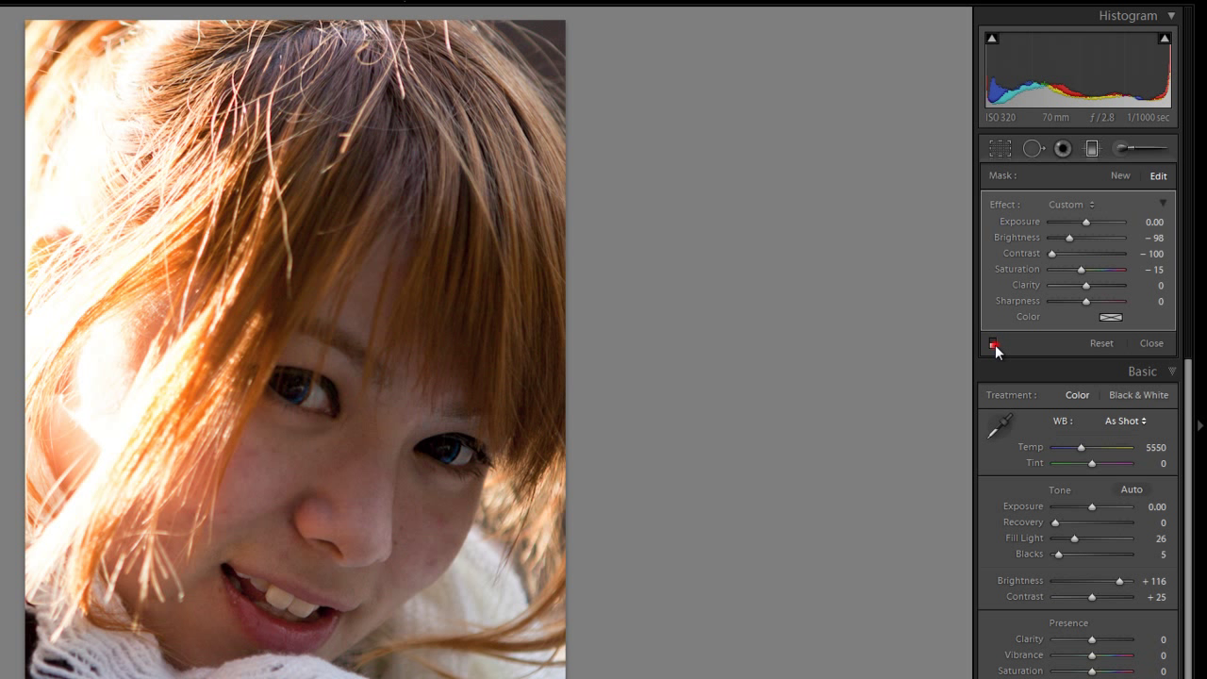
pyautogui.click(992, 342)
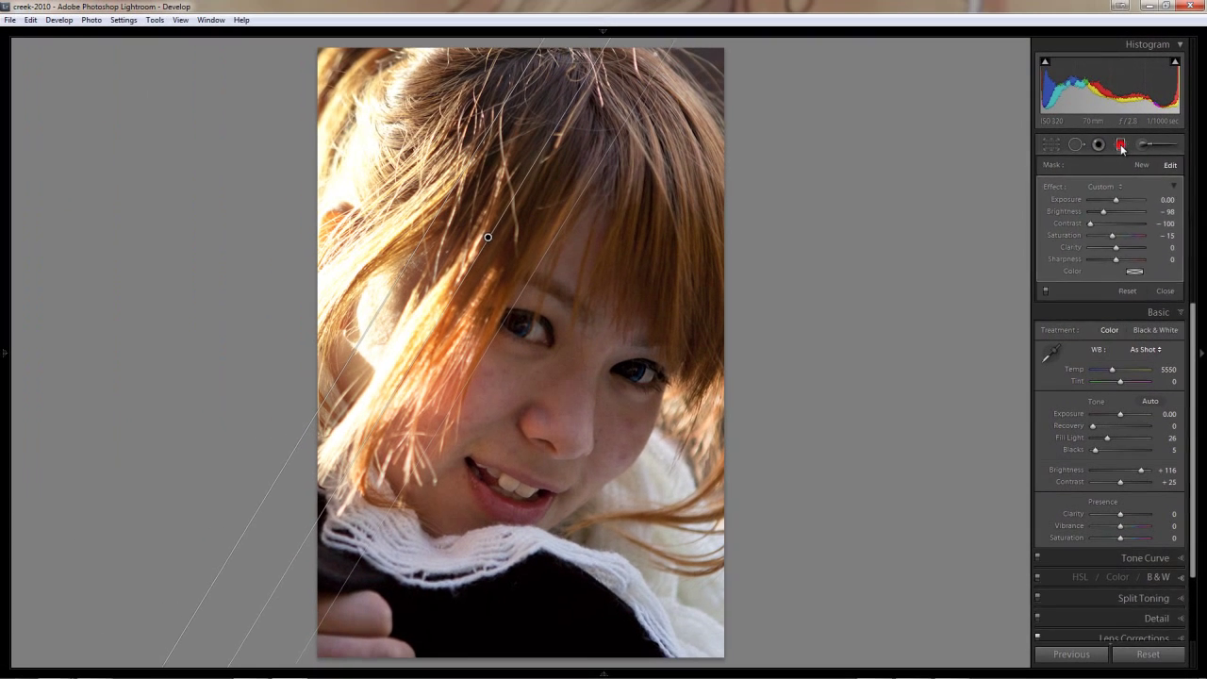
pyautogui.click(1121, 145)
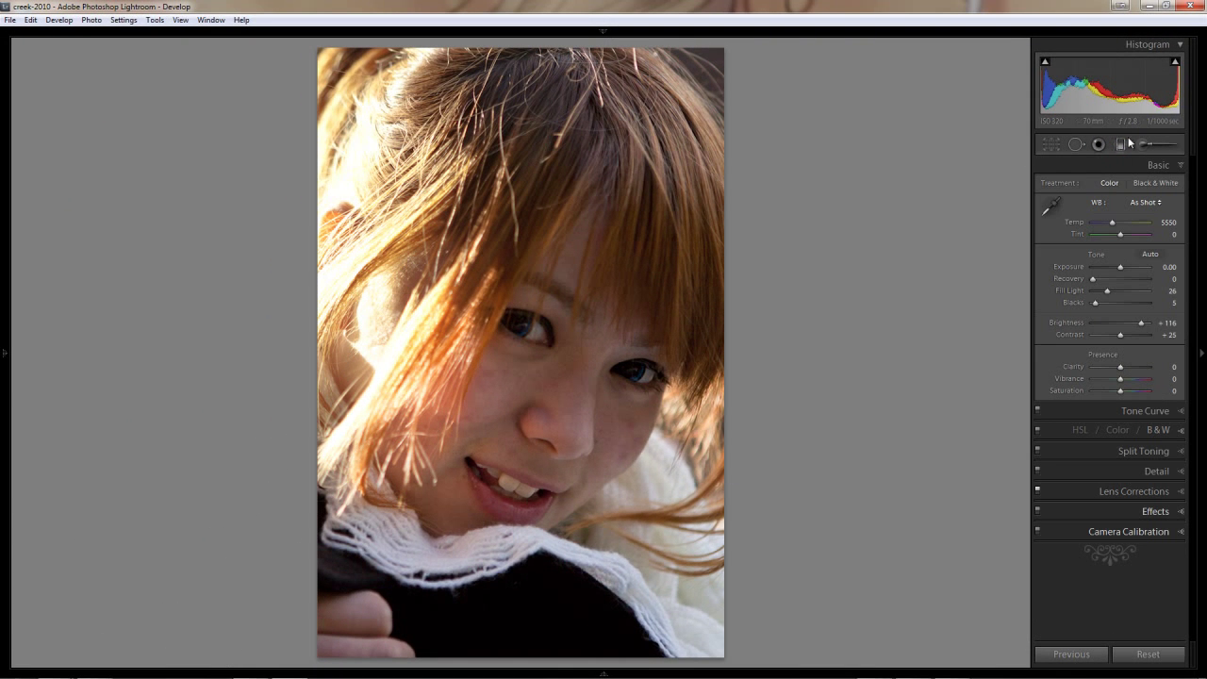
# - Paint a +112 brightness adjustment brush over the cheek and both eyes
pyautogui.click(1142, 144)
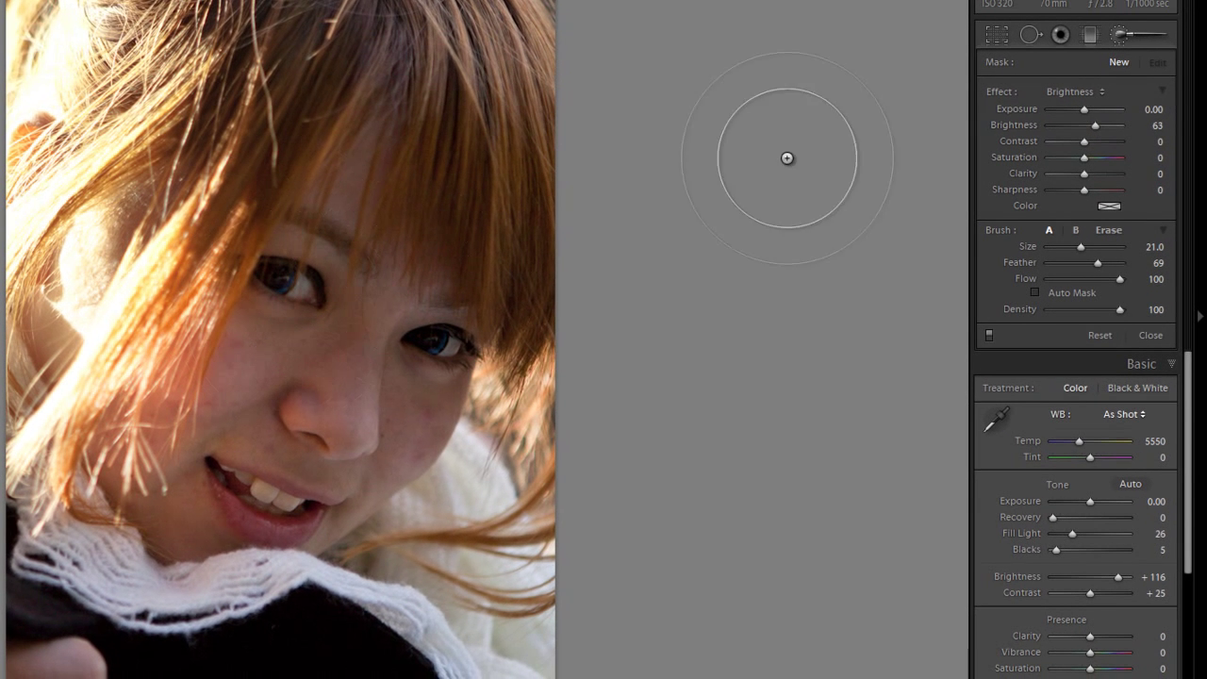
pyautogui.moveTo(1105, 126); pyautogui.dragTo(1127, 125)
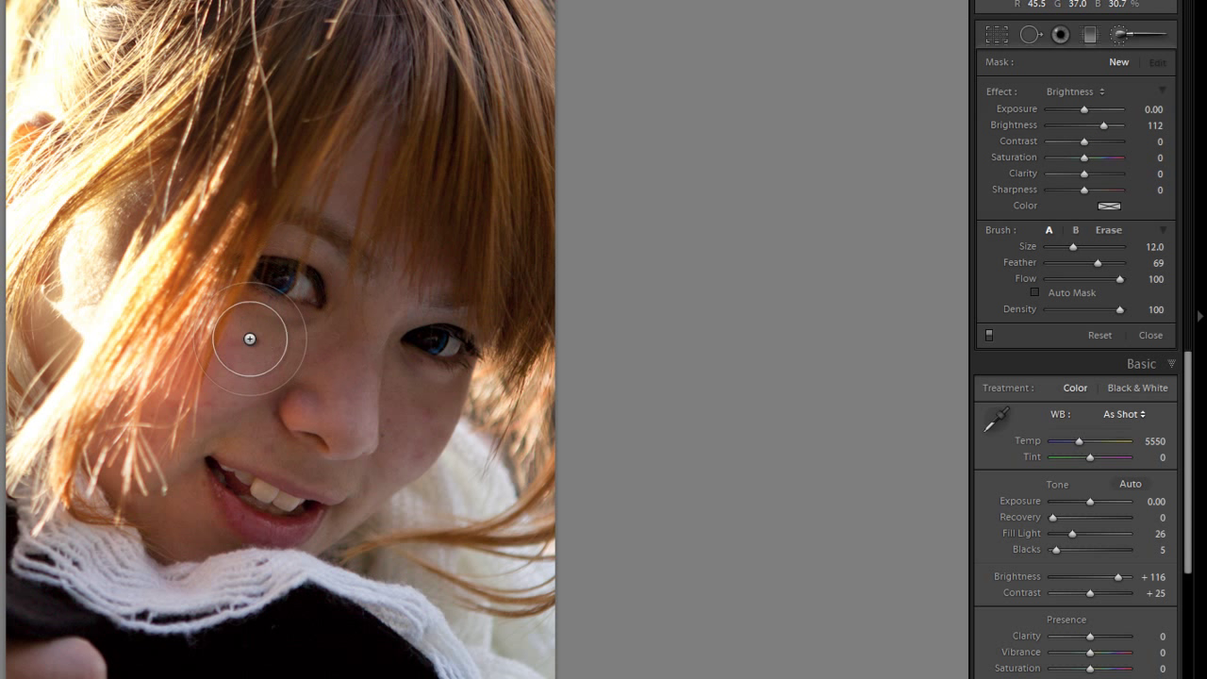
pyautogui.moveTo(250, 339); pyautogui.dragTo(426, 316)
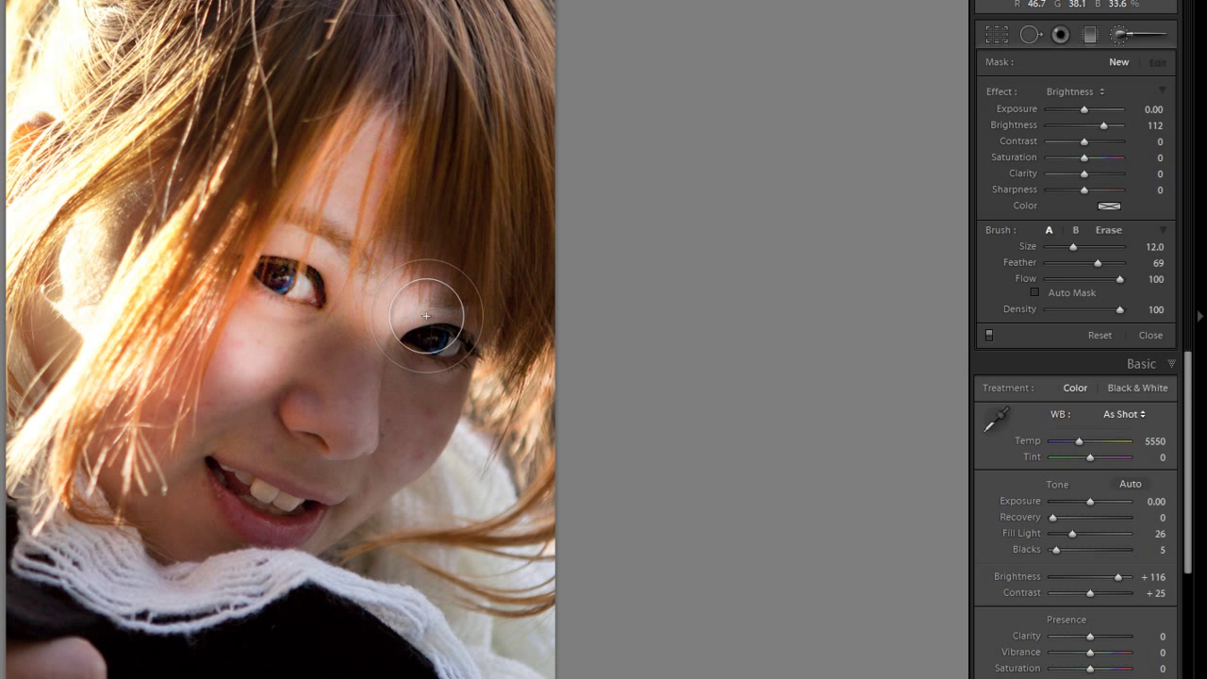
pyautogui.moveTo(426, 316); pyautogui.dragTo(230, 528)
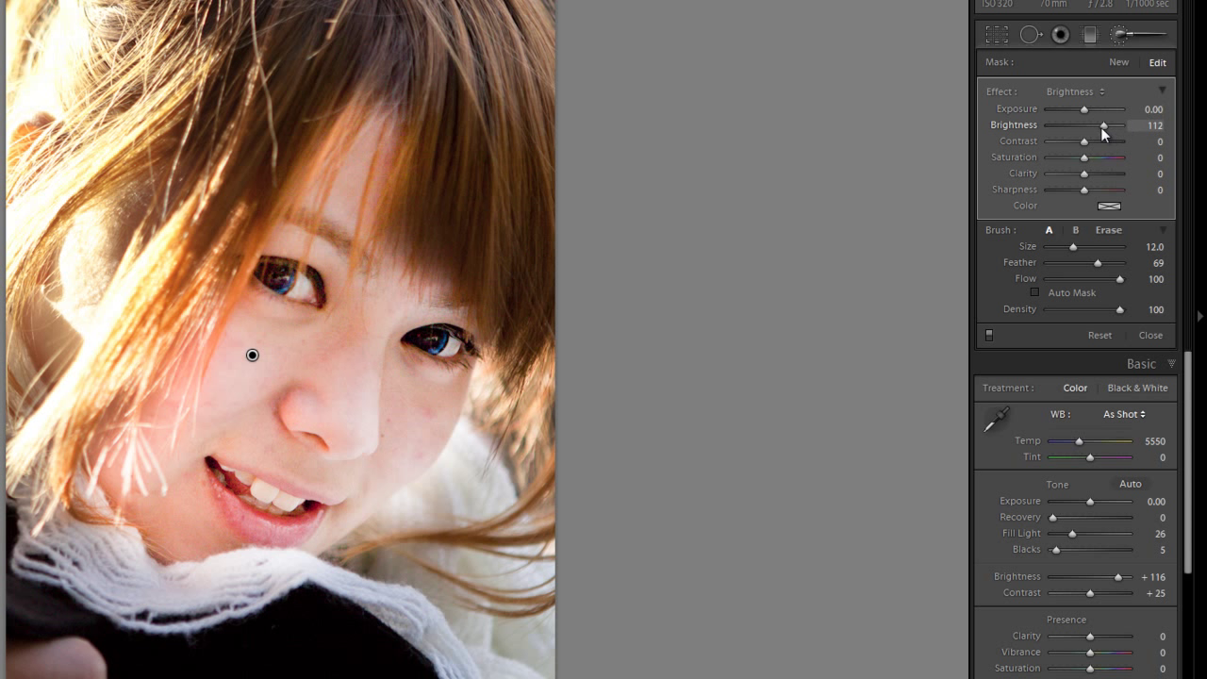
# - Lower the brush brightness to 63 and toggle the brush effect to compare
pyautogui.moveTo(1107, 126); pyautogui.dragTo(1082, 127)
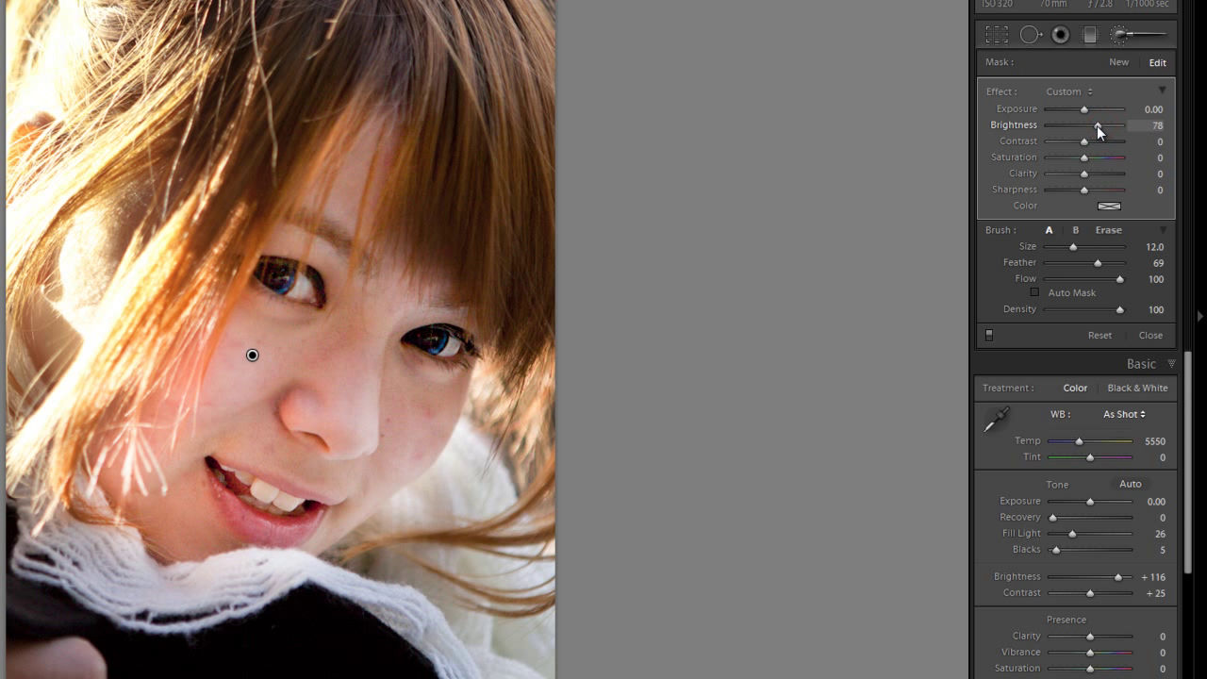
pyautogui.moveTo(1106, 126); pyautogui.dragTo(1092, 125)
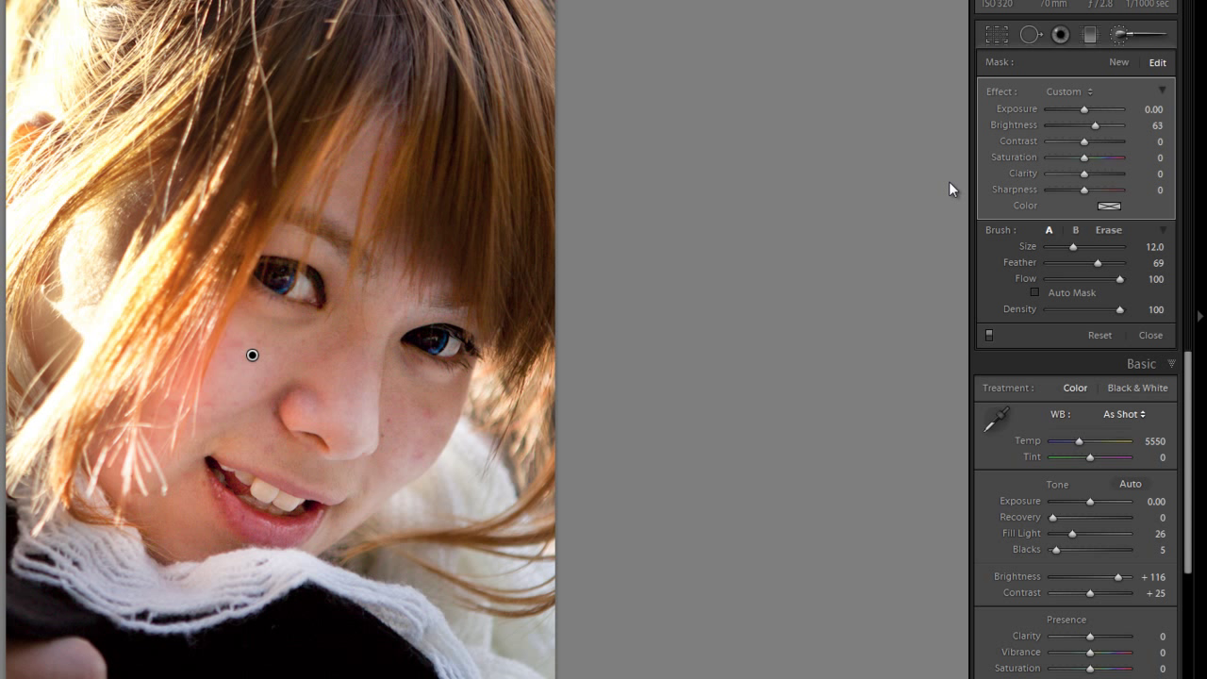
pyautogui.moveTo(999, 342)
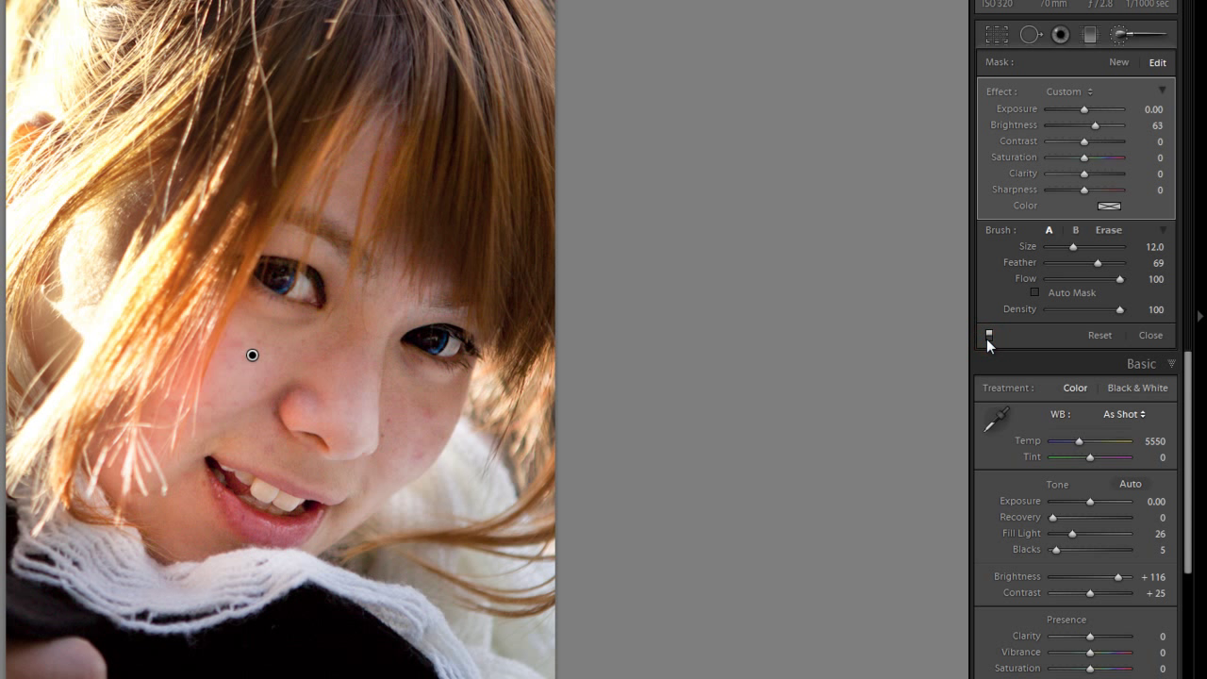
pyautogui.click(1121, 35)
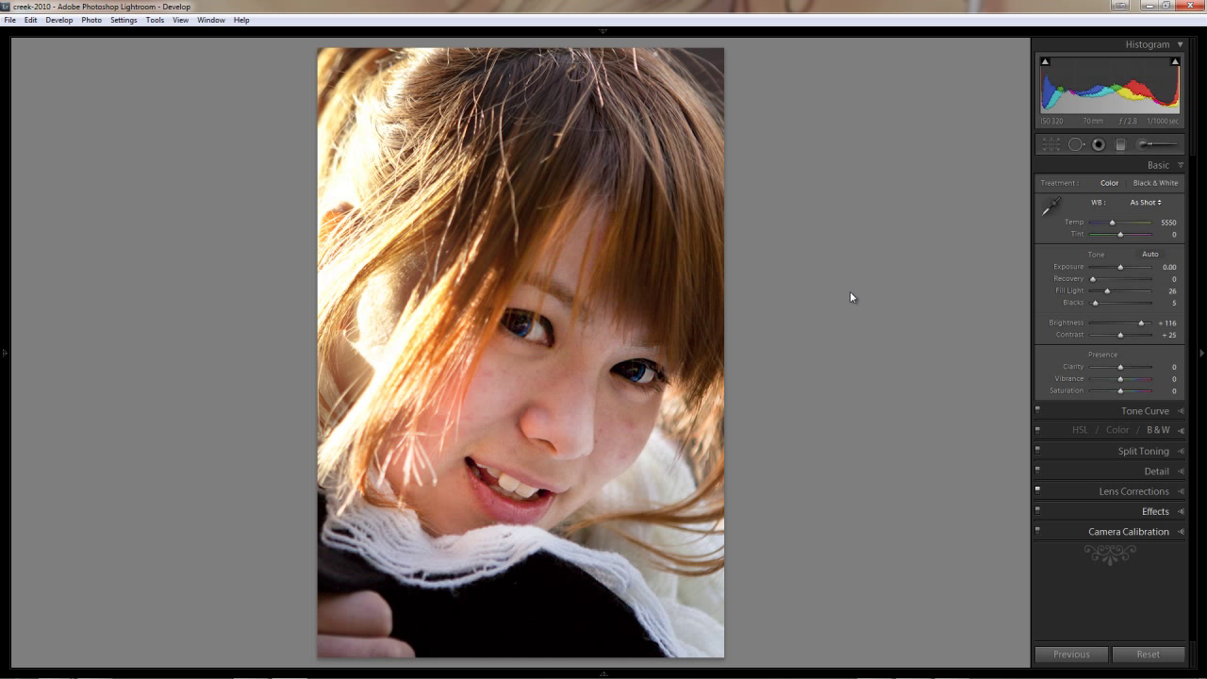
pyautogui.moveTo(866, 333)
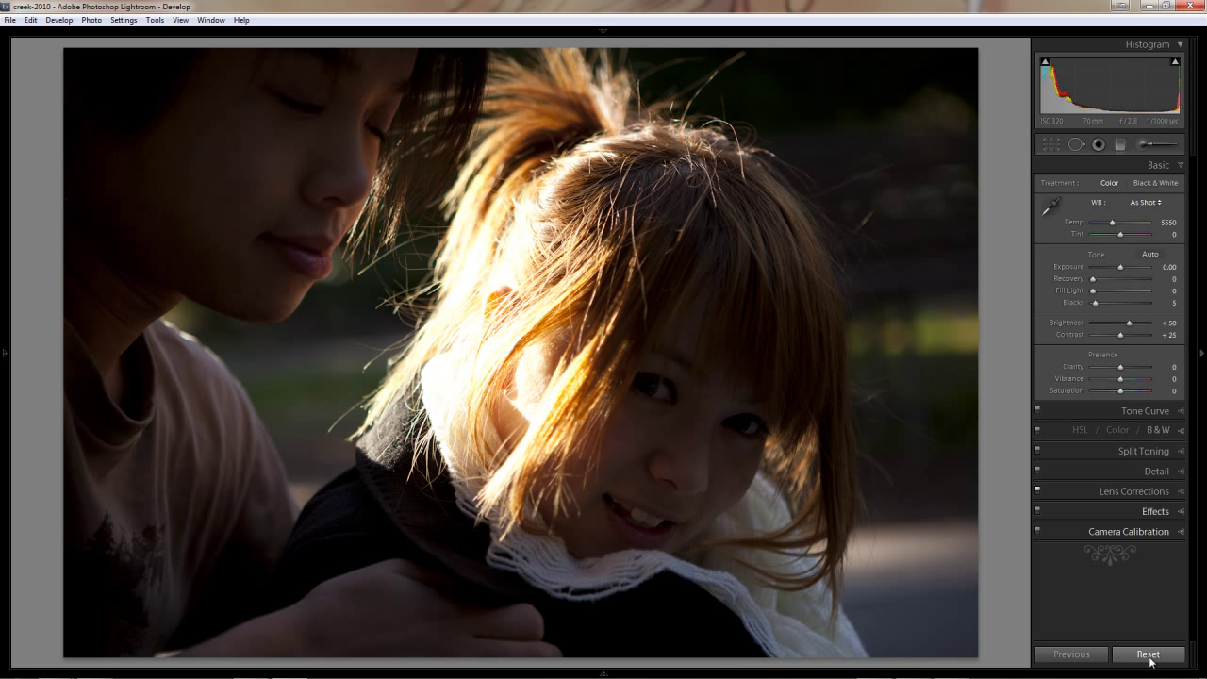
pyautogui.click(1145, 655)
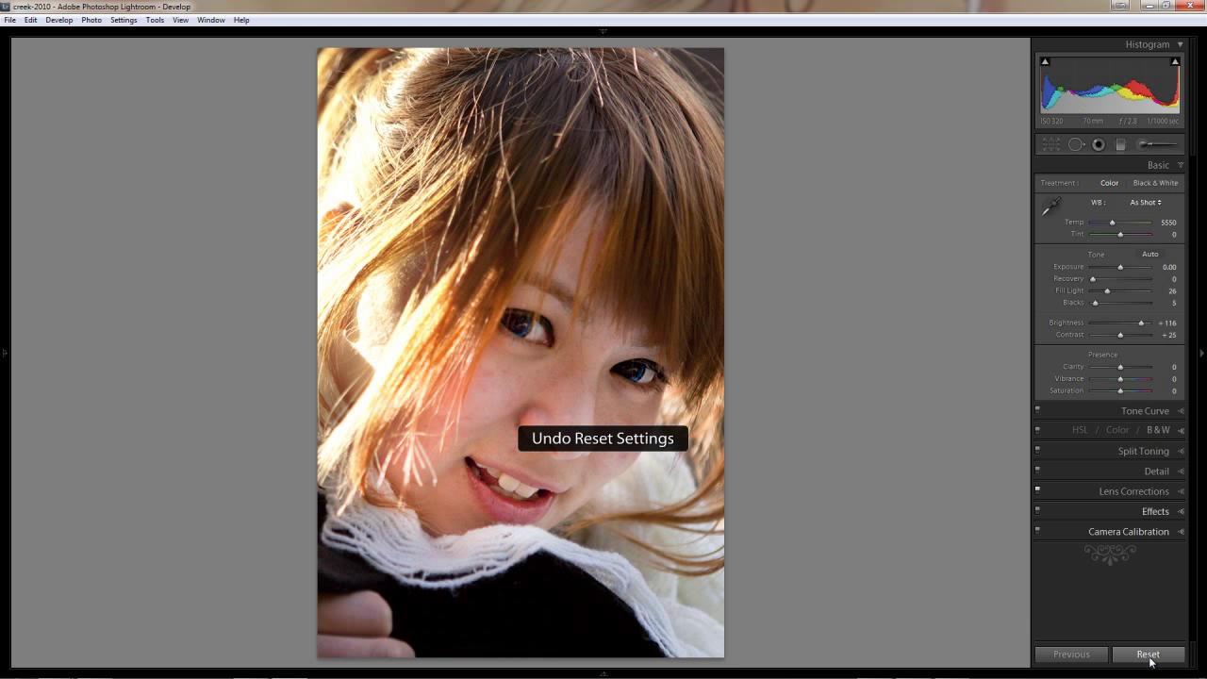